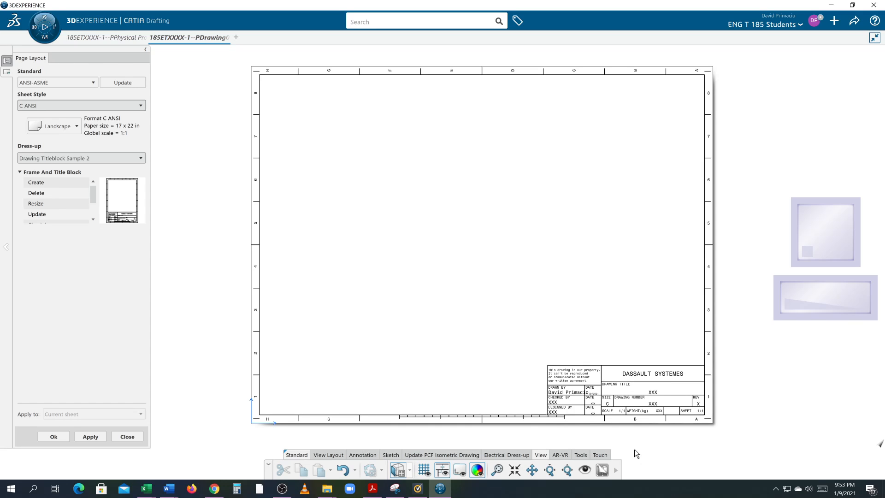
mouse_move(666, 418)
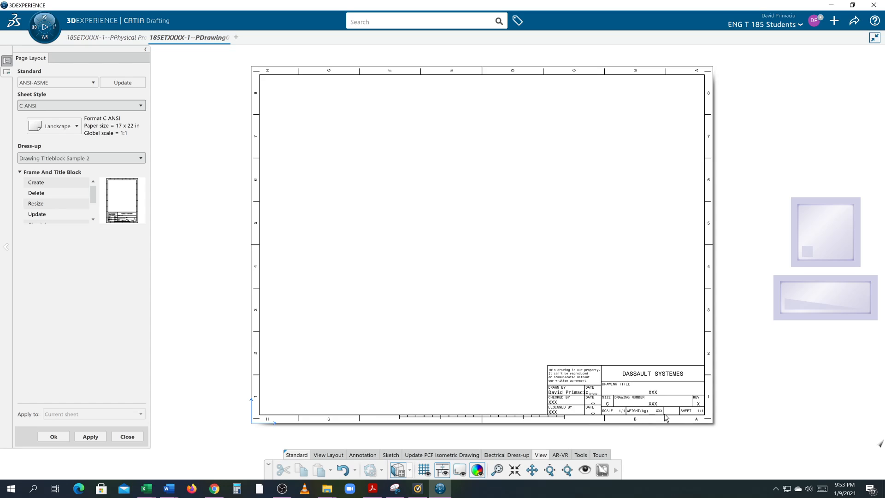
mouse_move(229, 327)
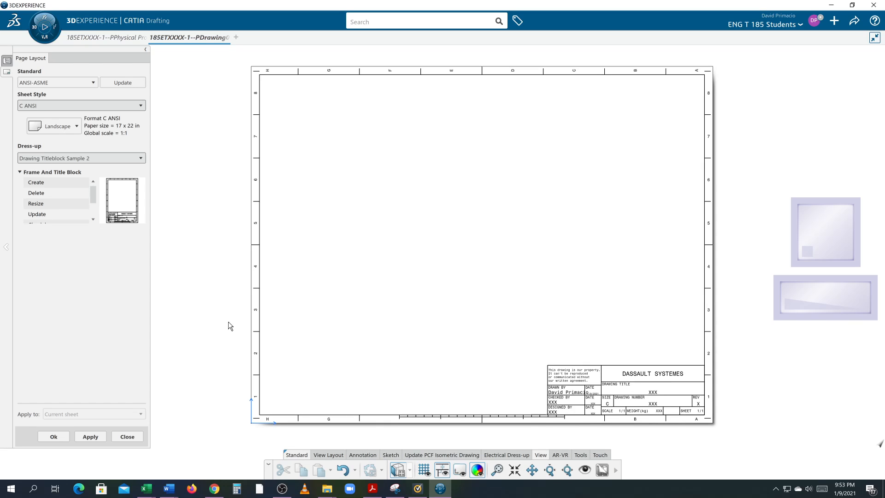
mouse_move(216, 342)
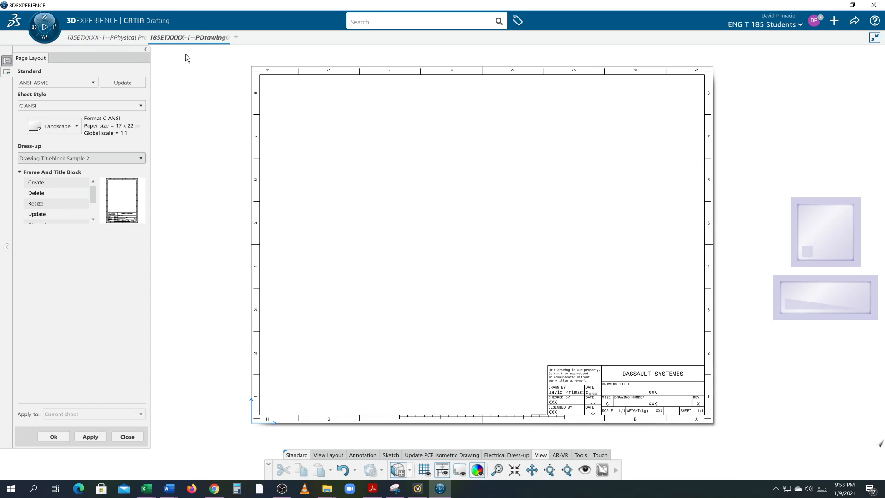
mouse_move(225, 37)
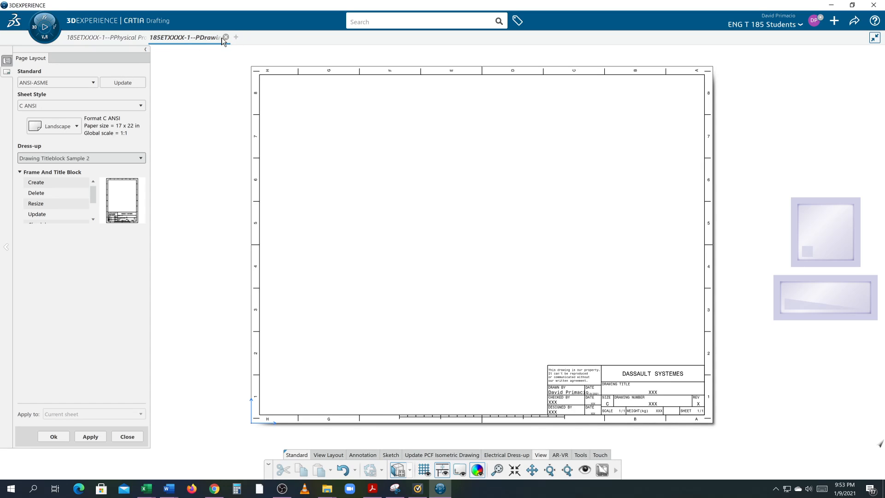
- Close the PDrawing drafting editor to return to the PPhysical product in Part Design
click(225, 37)
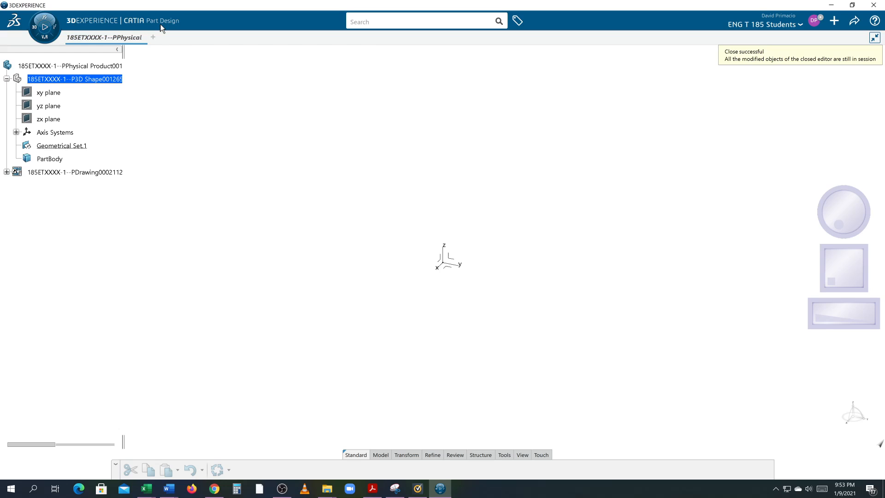
mouse_move(157, 28)
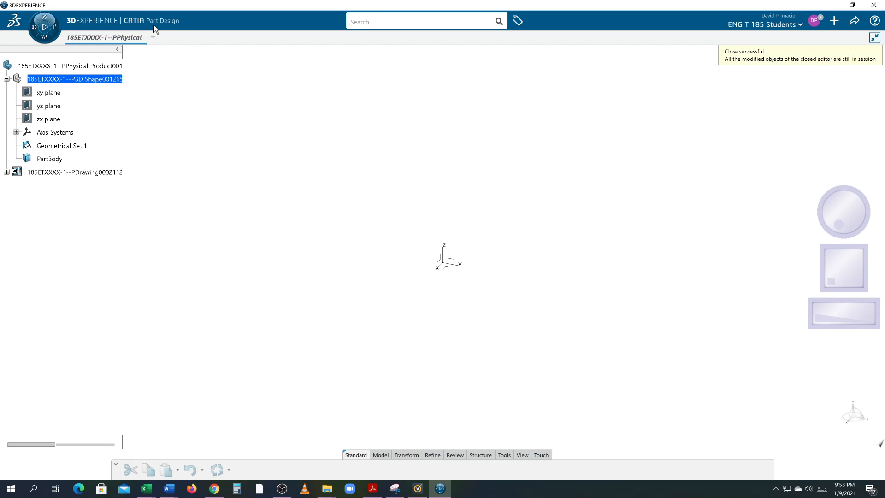
mouse_move(32, 33)
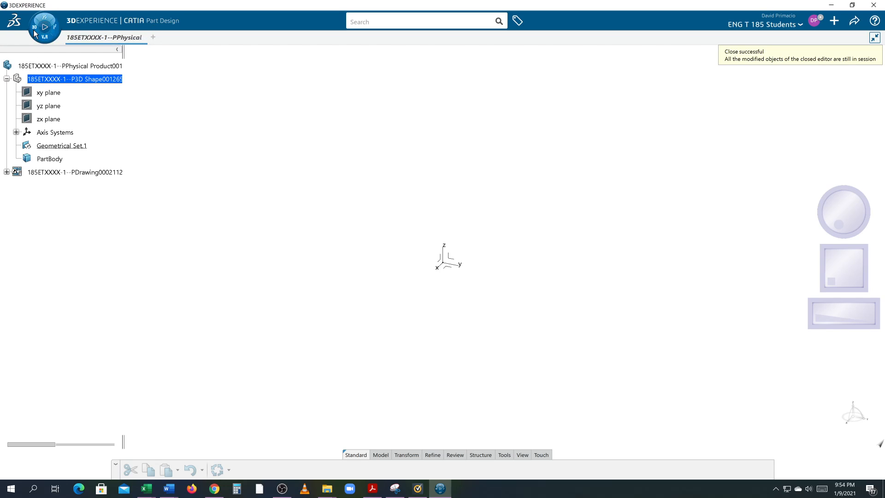
- Launch Drafting from My Favorite Apps in the compass, creating a drawing with Sheet.1
click(44, 27)
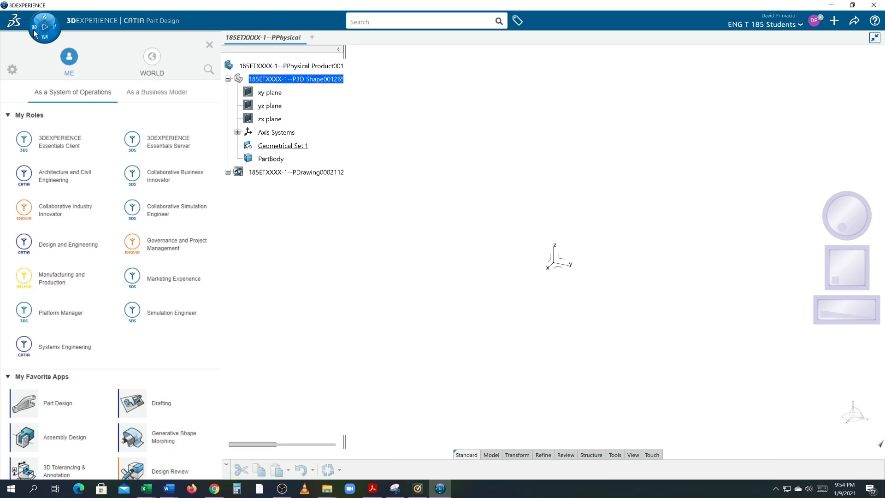
scroll(down, 3)
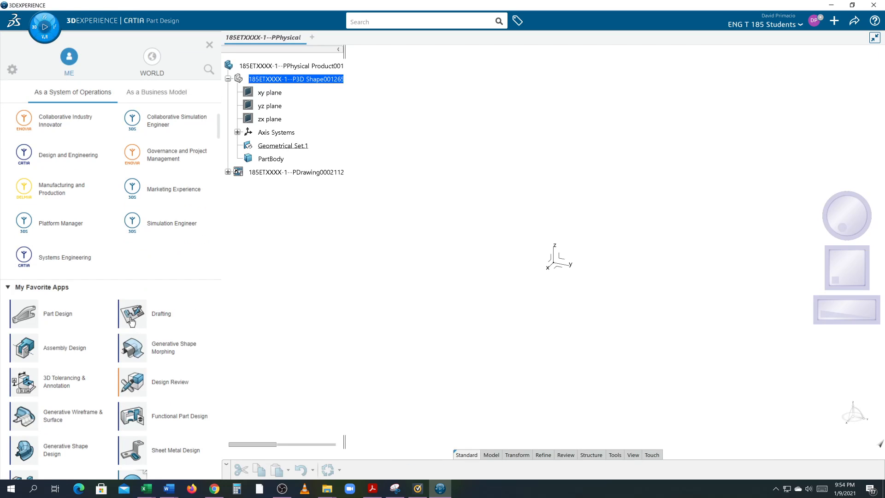
mouse_move(169, 318)
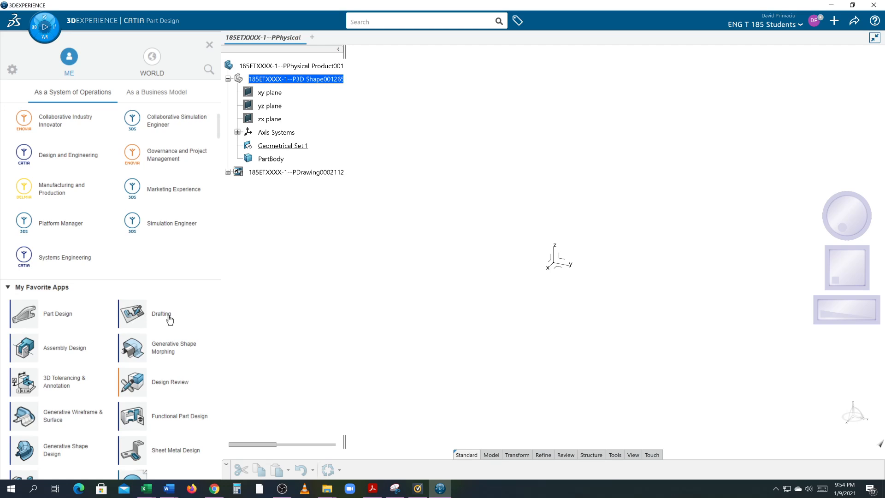
click(161, 314)
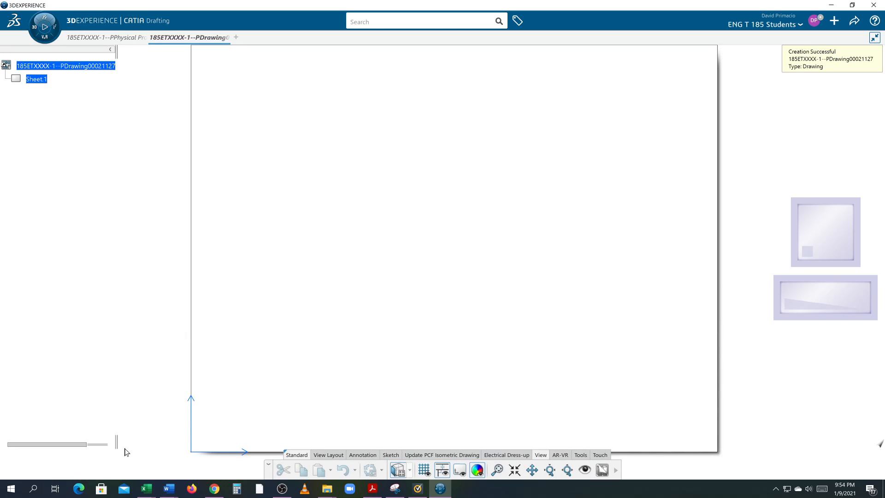
mouse_move(183, 327)
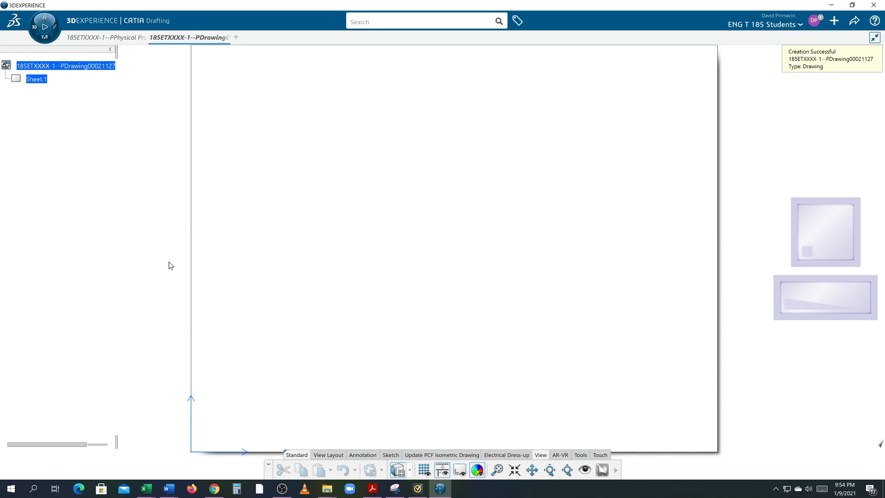
mouse_move(429, 167)
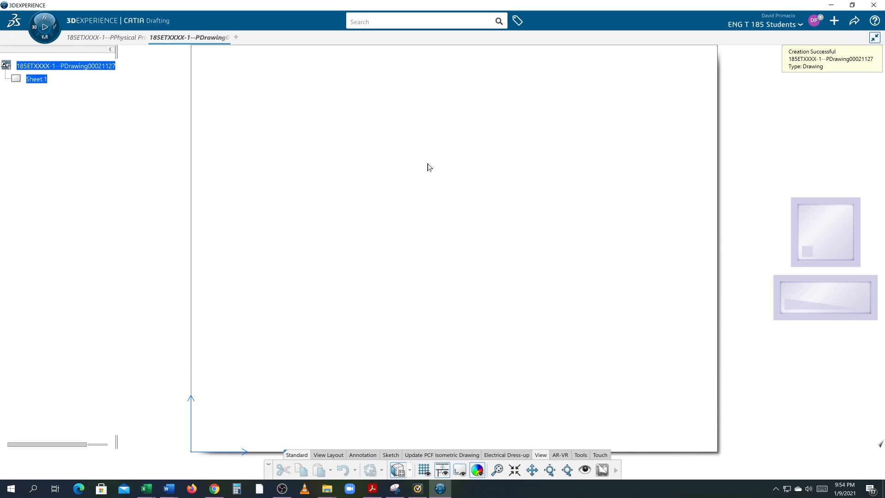
mouse_move(396, 174)
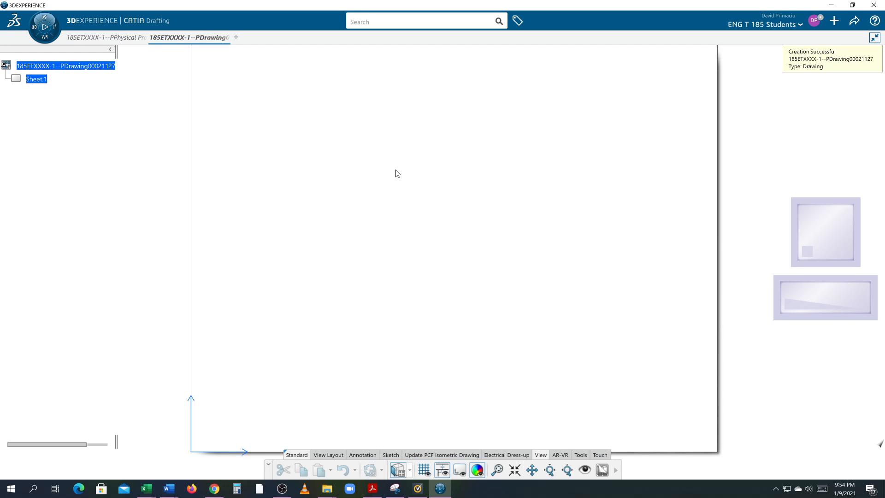
mouse_move(345, 180)
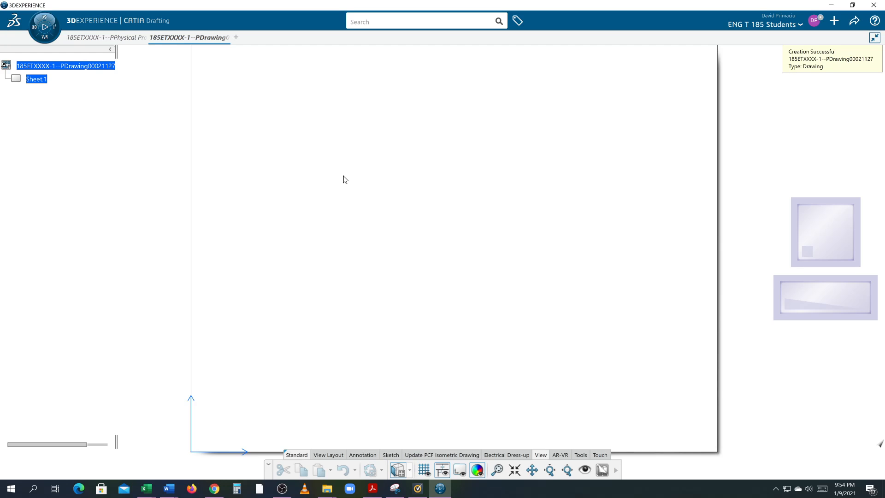
mouse_move(349, 299)
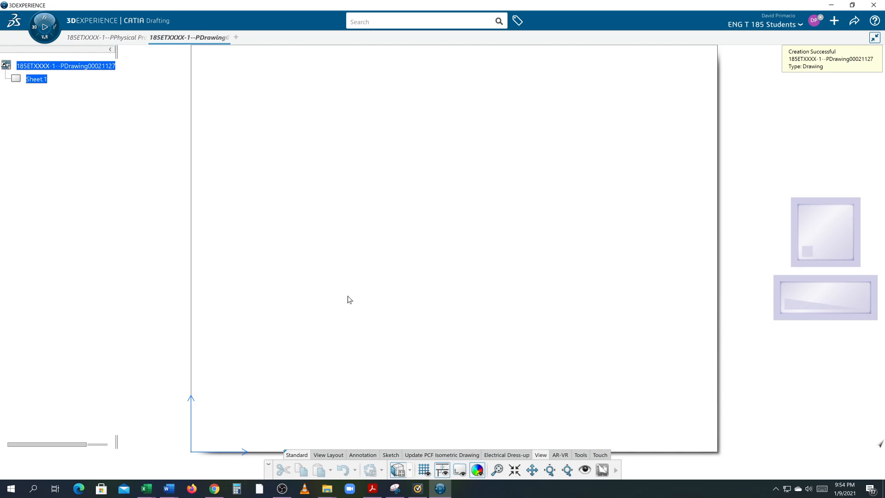
mouse_move(328, 455)
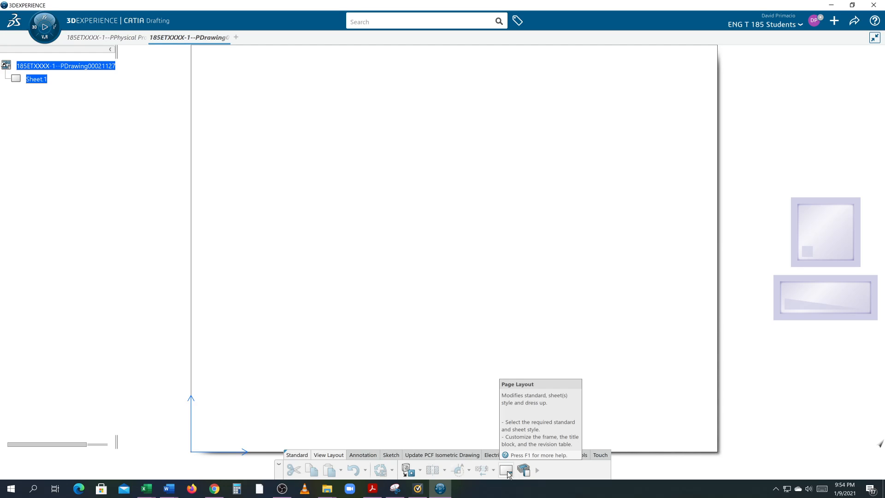
- In Page Layout, keep ANSI-ASME and choose C ANSI with Drawing Titleblock Sample 2
click(506, 470)
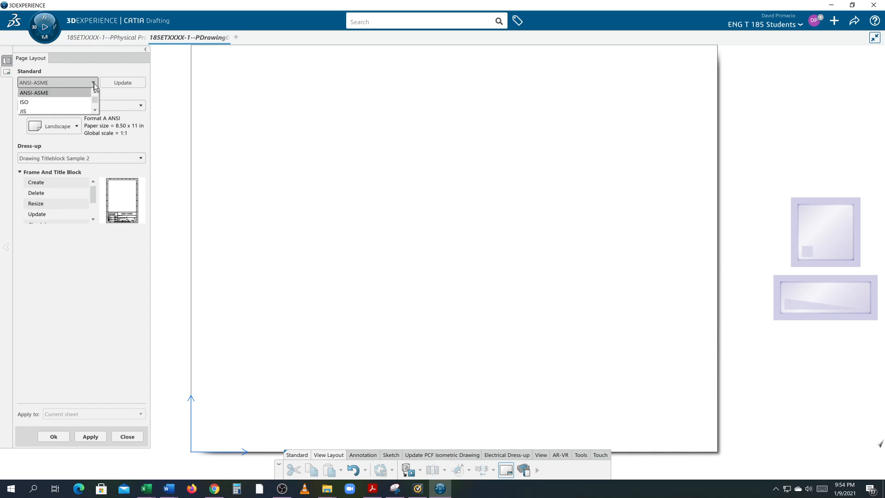
mouse_move(63, 105)
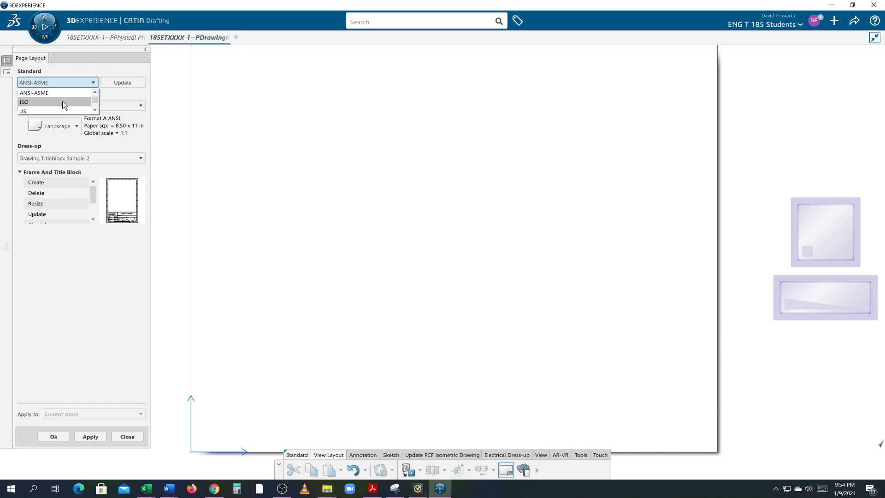
mouse_move(56, 92)
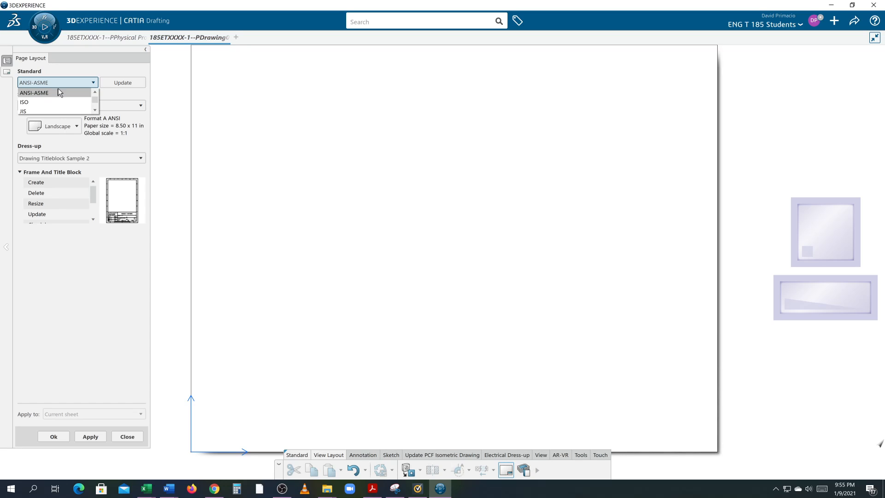
mouse_move(61, 96)
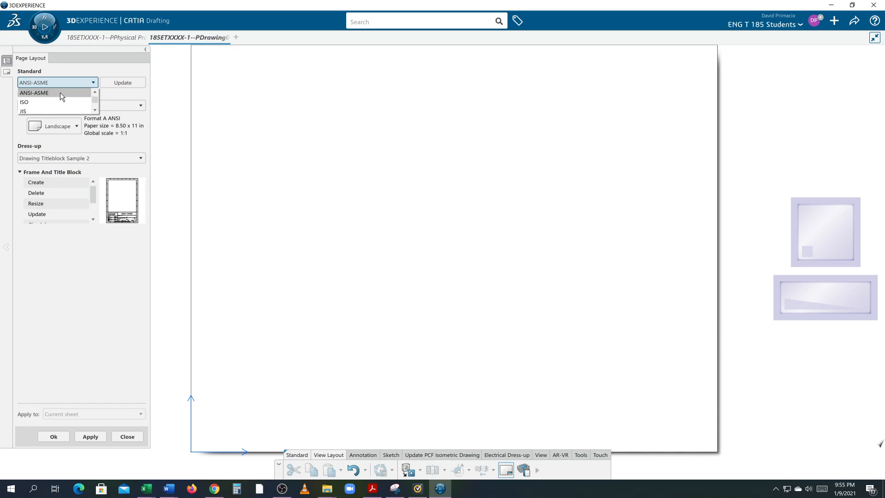
mouse_move(66, 93)
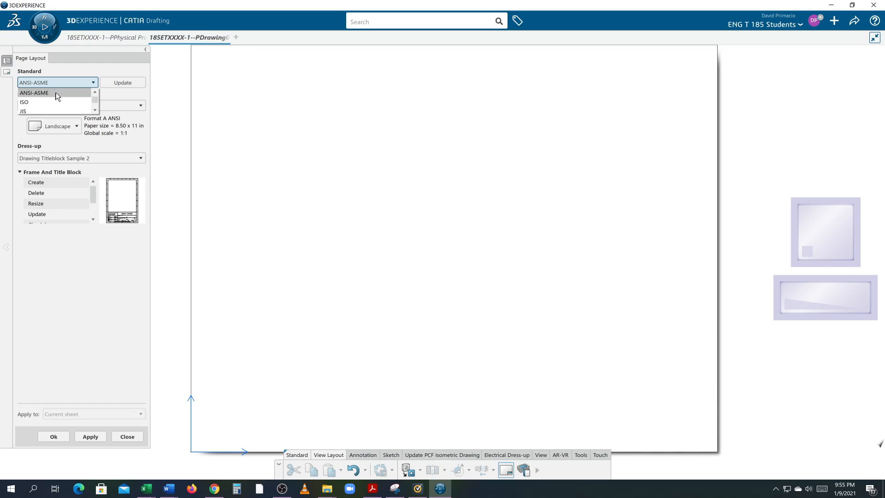
mouse_move(39, 104)
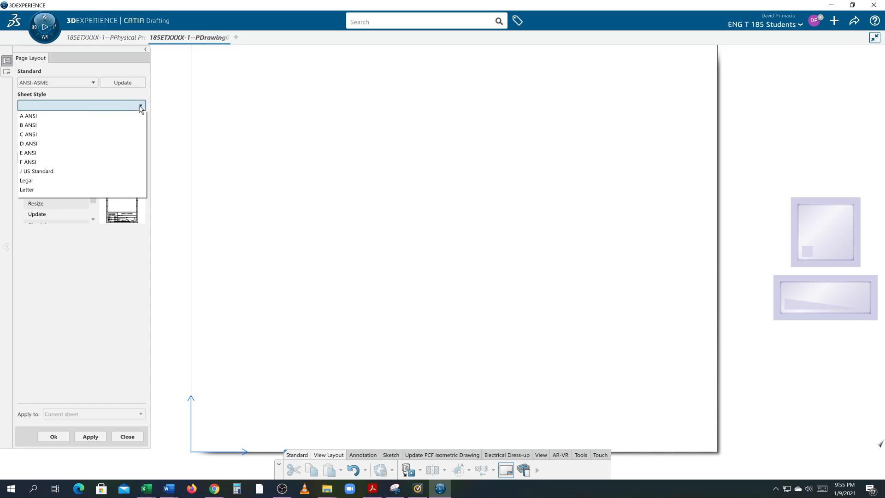
mouse_move(73, 135)
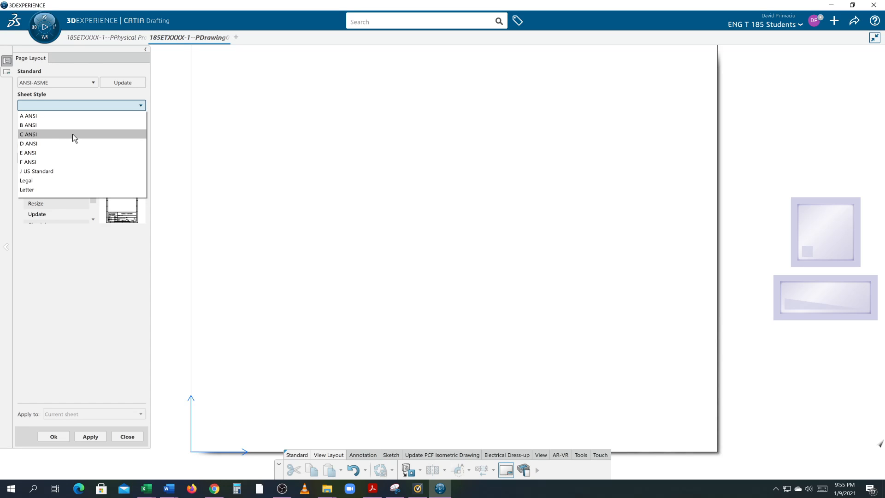
click(28, 133)
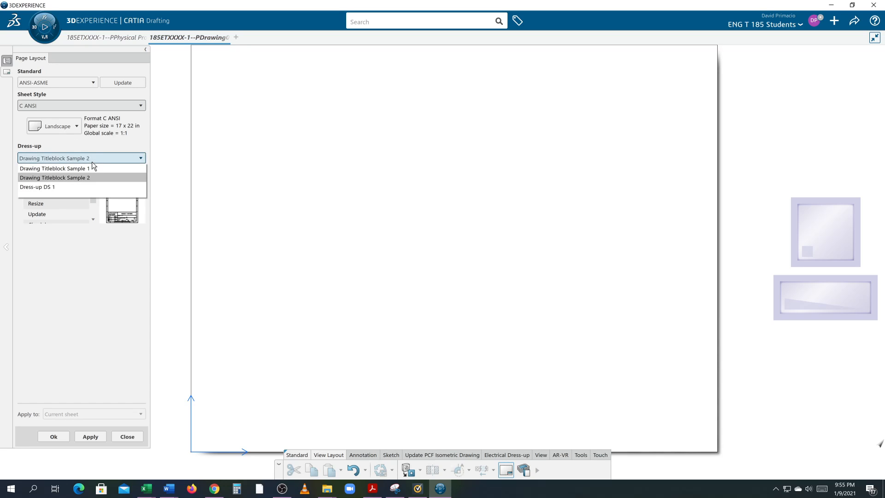
mouse_move(75, 181)
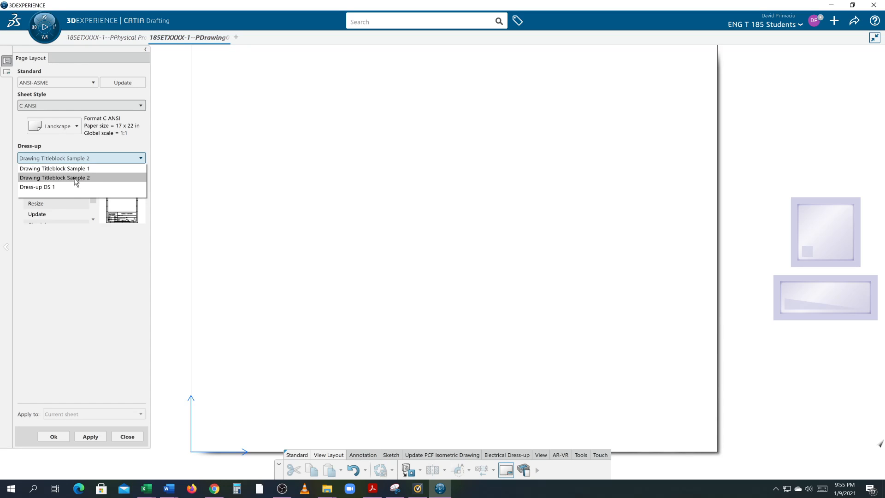
click(55, 177)
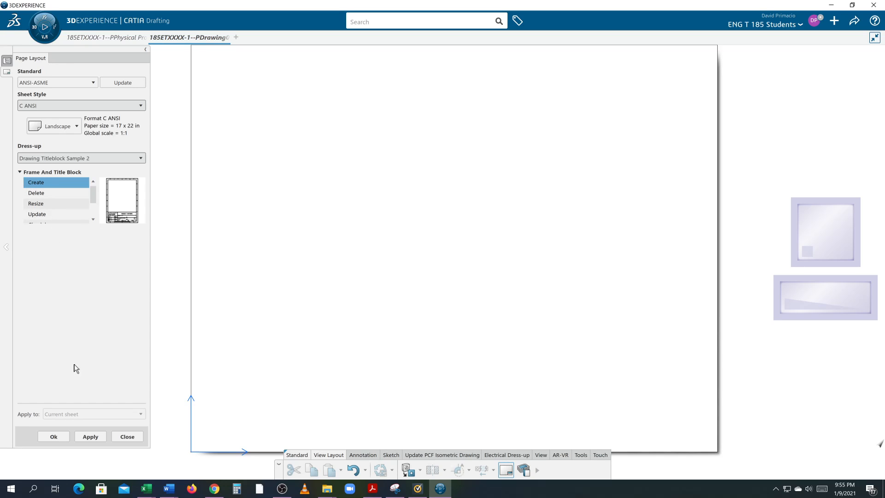
- Apply the frame and title block, then fit the whole C ANSI sheet in view
click(90, 437)
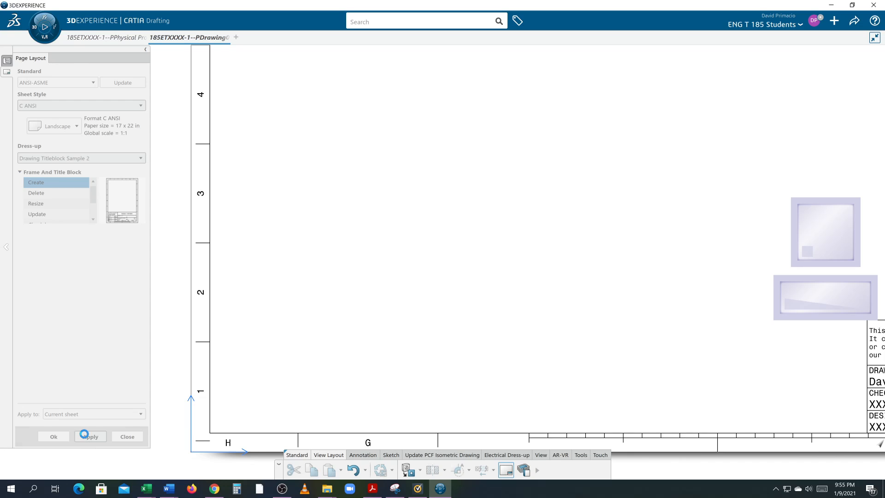
click(90, 437)
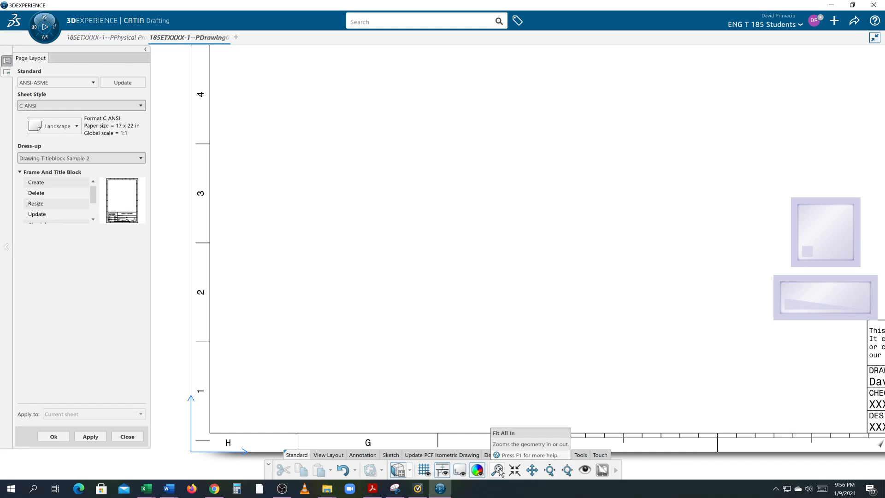
click(514, 470)
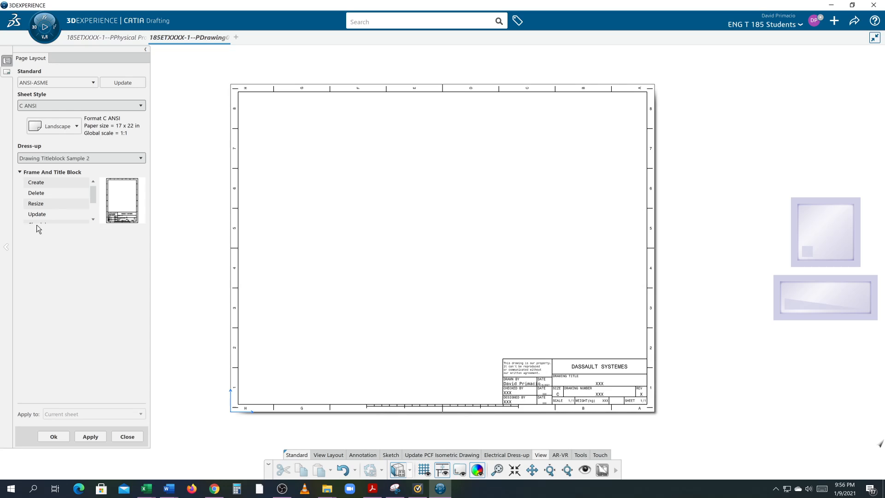
mouse_move(637, 121)
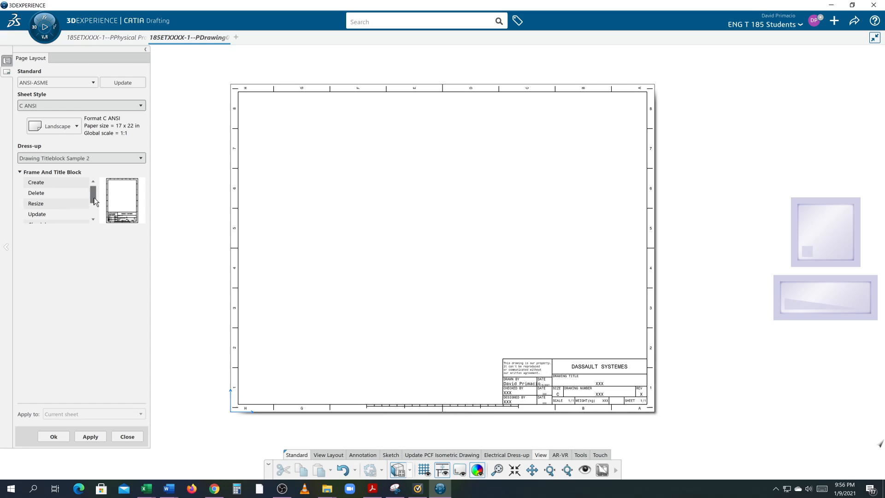
- Add a revision block with reviewer initials and the description INITIAL DRAWING
scroll(down, 3)
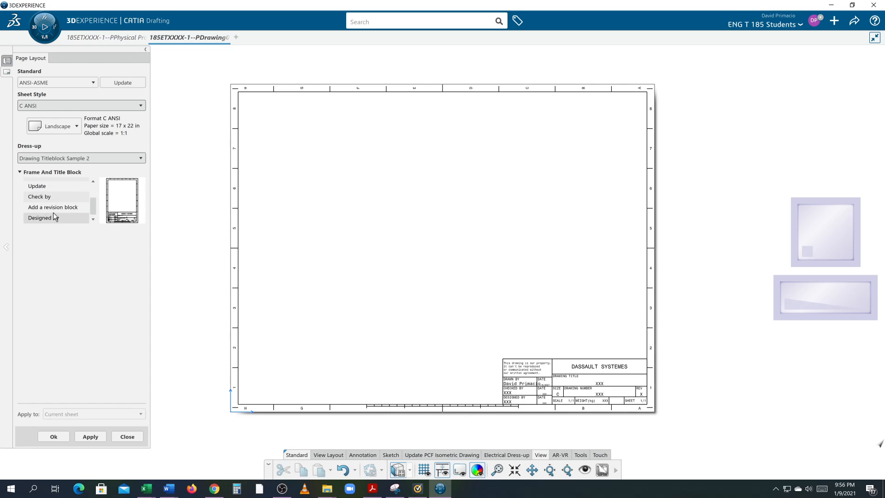
click(53, 206)
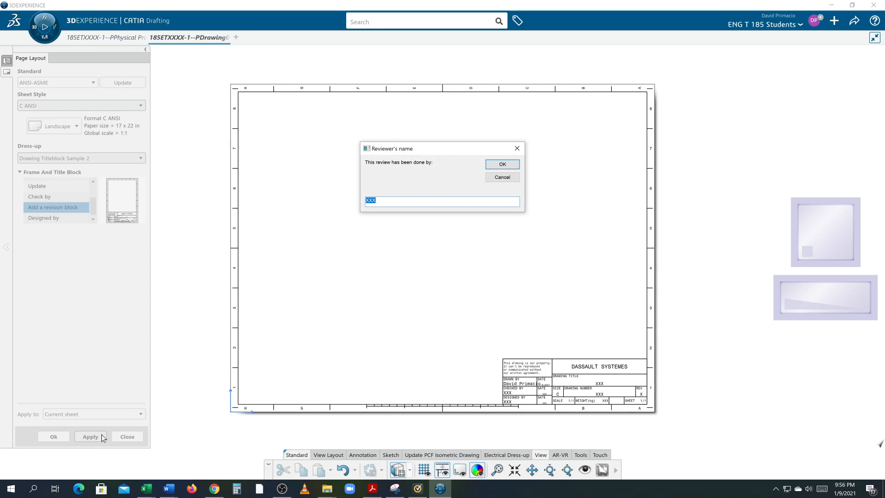
mouse_move(363, 221)
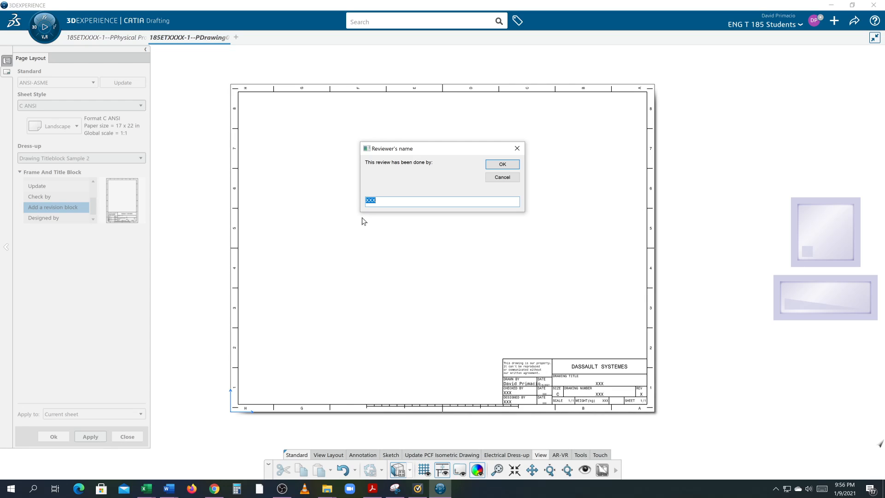
key(capslock)
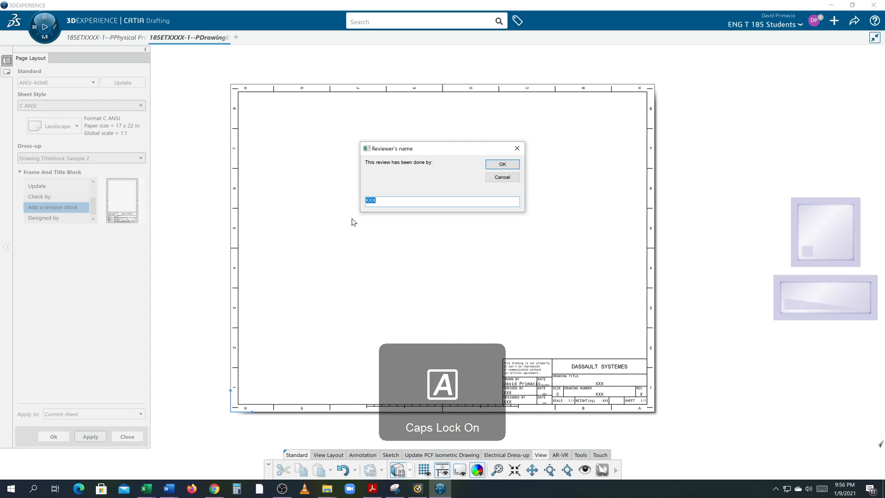
click(501, 164)
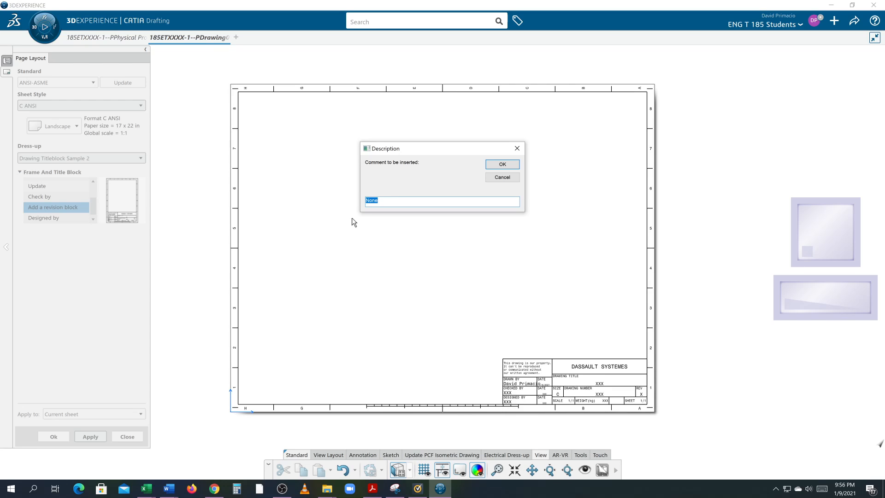
key(Delete)
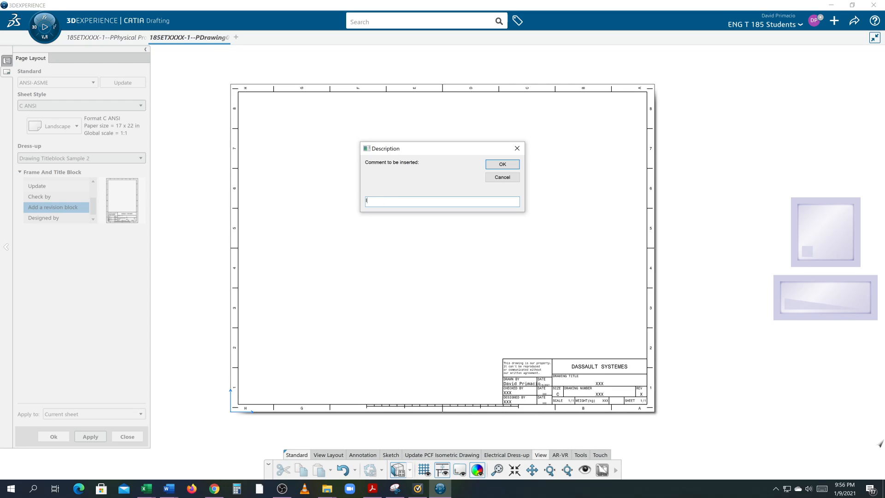
text(INIT)
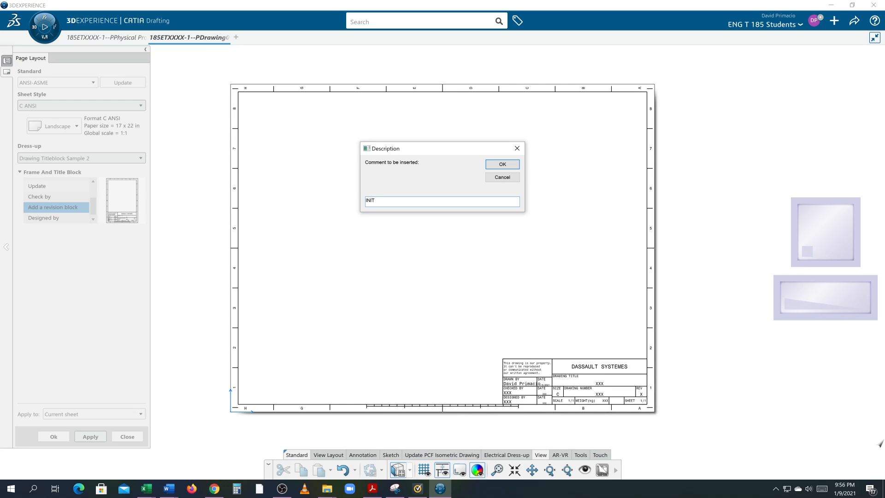
text(IT)
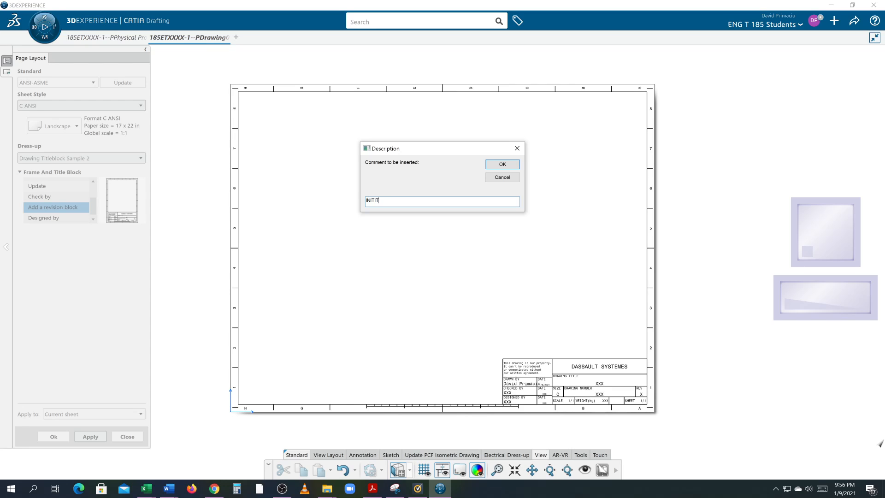
text(AL DRAWING)
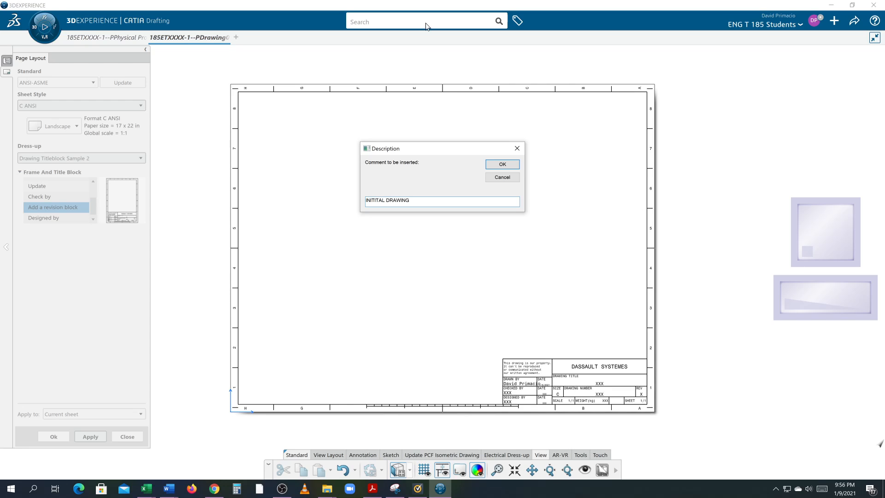
double_click(376, 201)
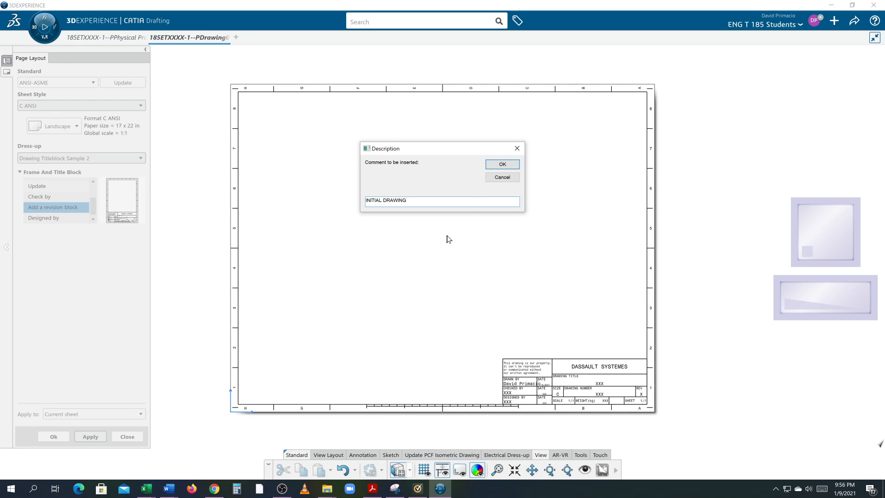
click(500, 164)
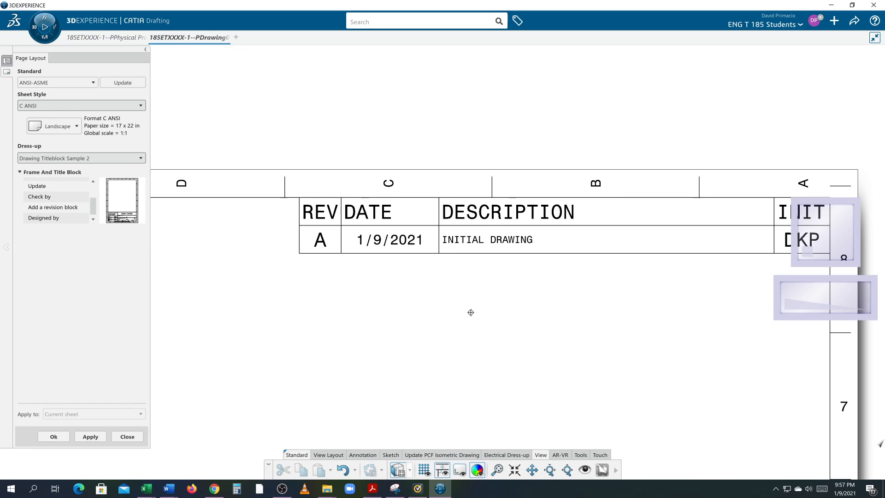
mouse_move(347, 277)
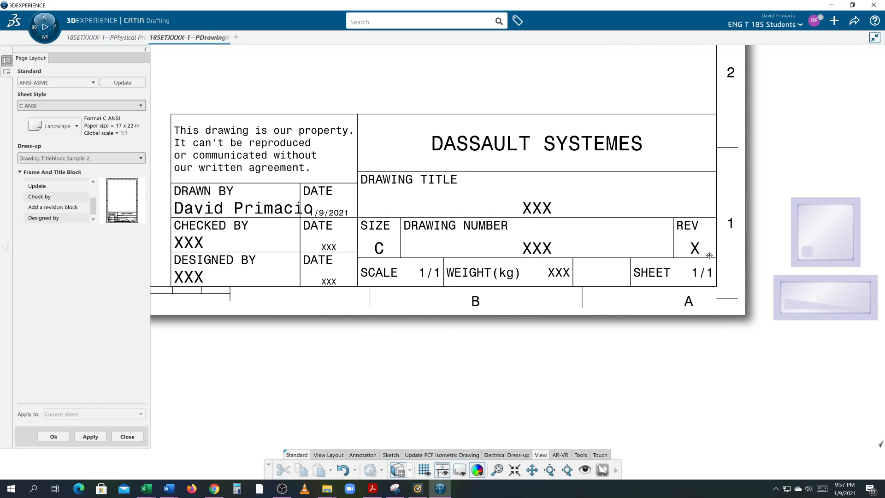
mouse_move(616, 235)
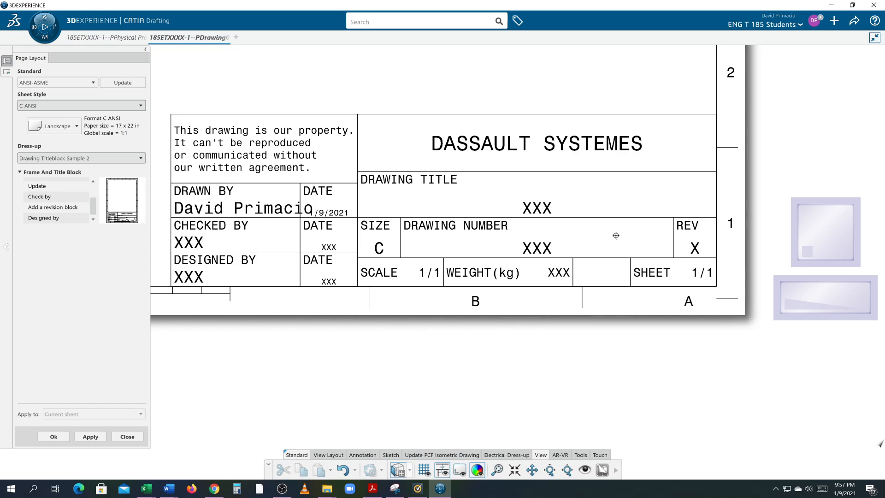
mouse_move(677, 257)
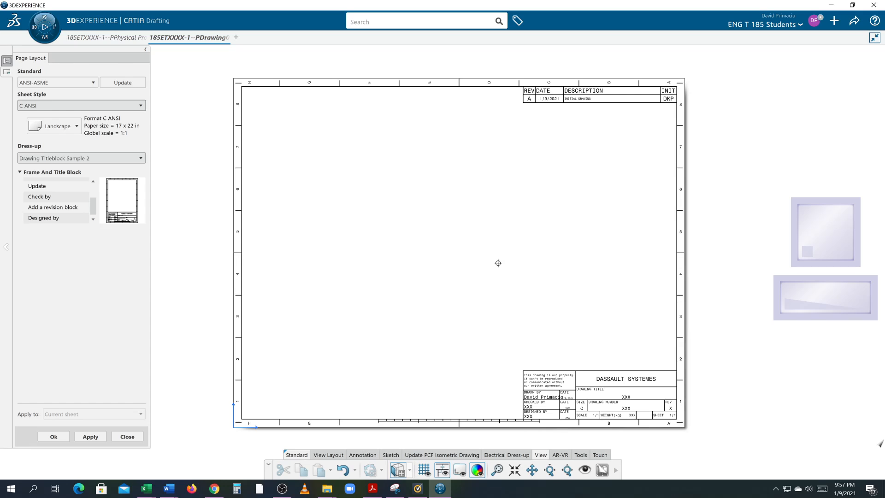
mouse_move(204, 289)
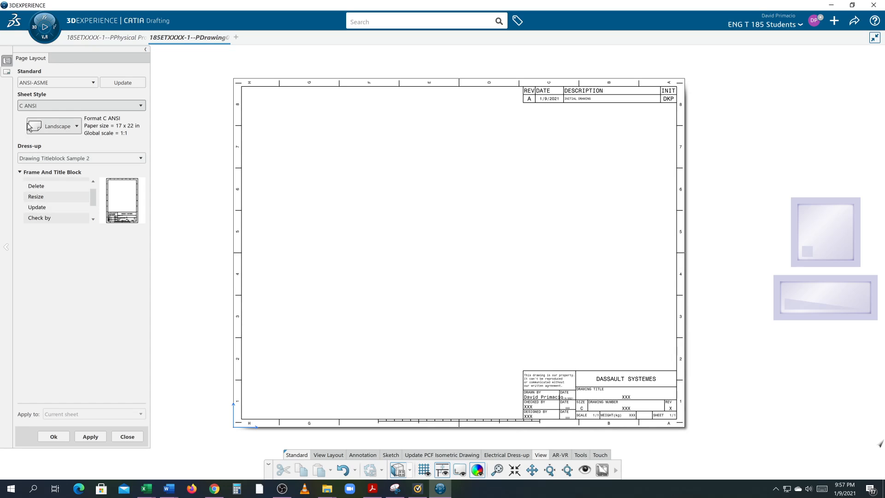
- Switch the sheet to D ANSI, resize the frame to fit, and fit all in view
click(81, 106)
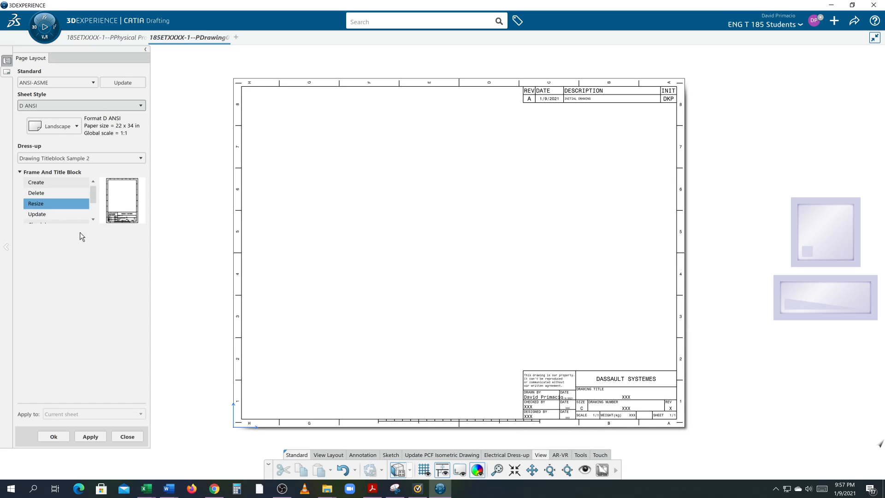
click(90, 437)
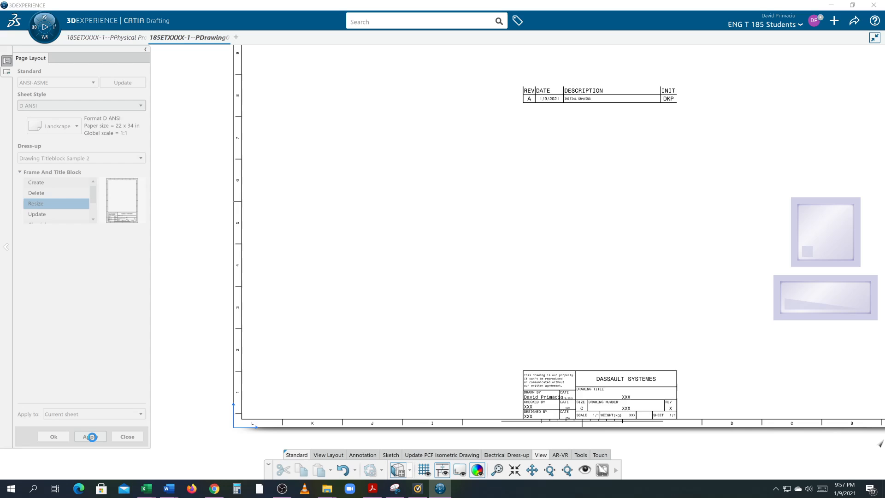
click(89, 436)
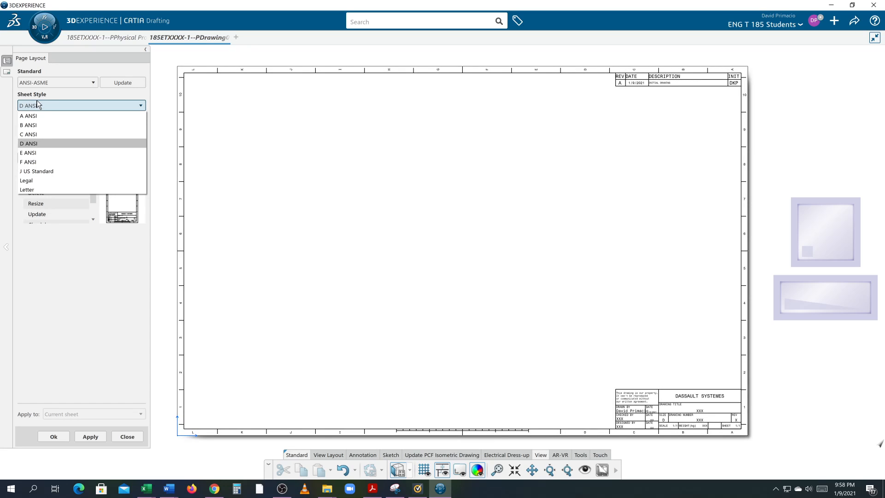
mouse_move(28, 116)
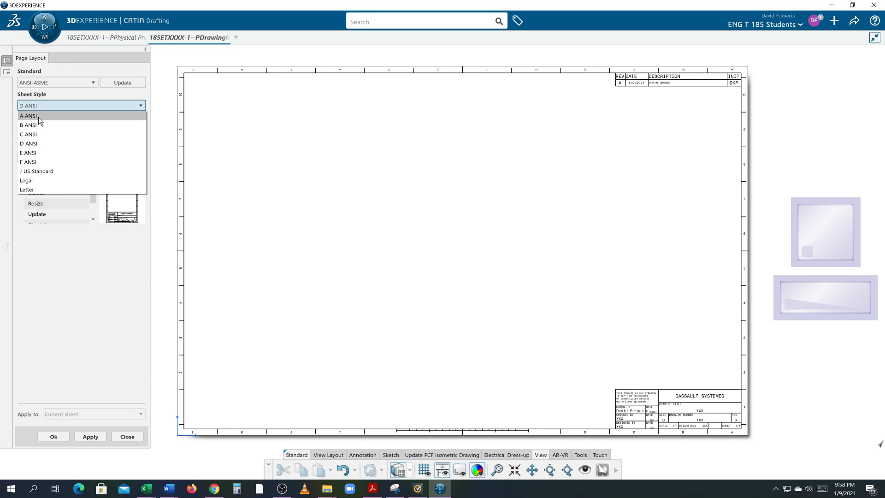
- Set Sheet Style back to C ANSI and resize the frame, title and revision blocks
click(28, 134)
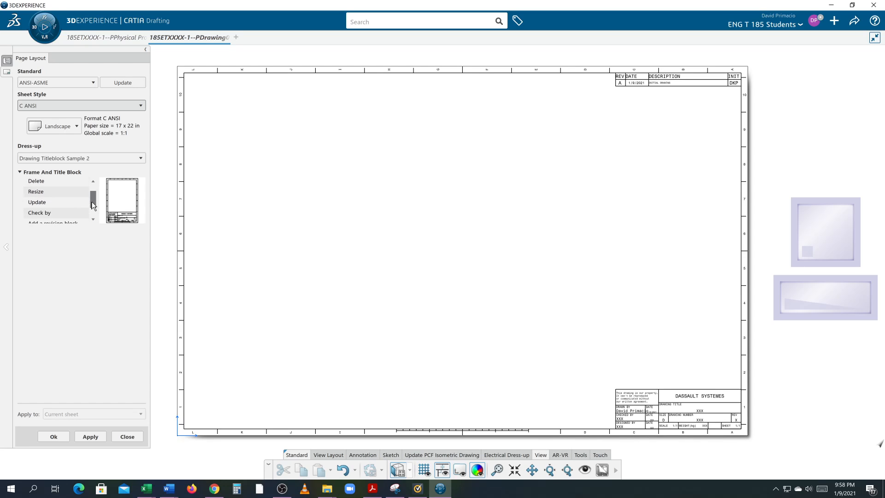
scroll(down, 3)
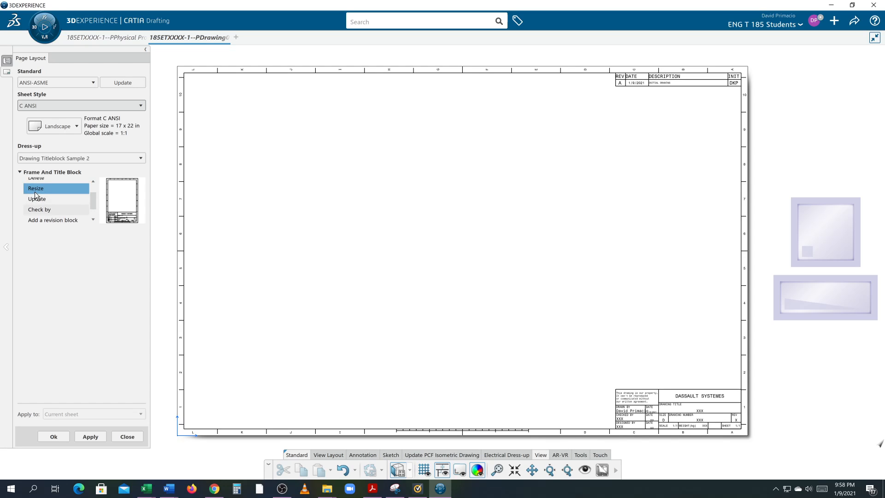
click(90, 437)
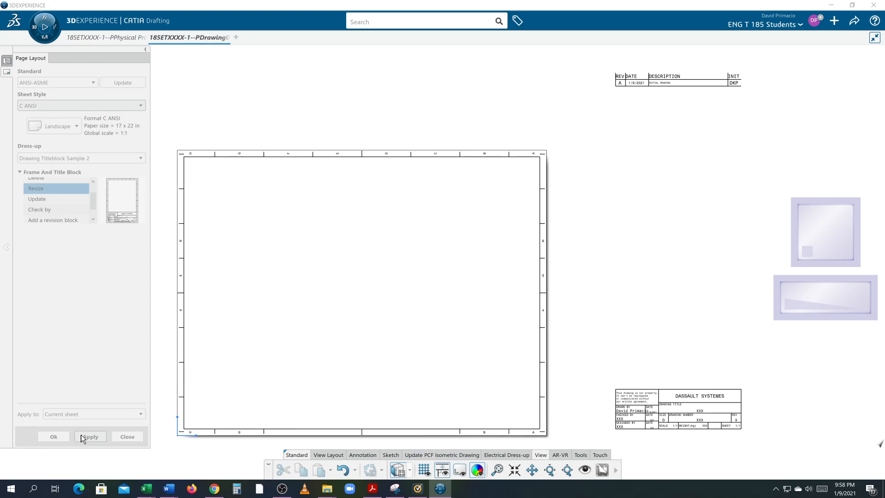
click(90, 437)
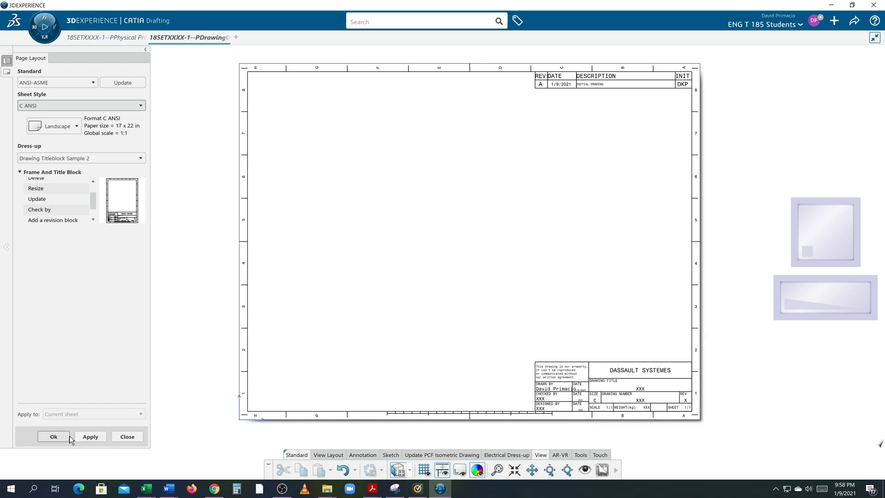
- Confirm and close the page layout settings, keeping the C ANSI frame and title block
click(53, 437)
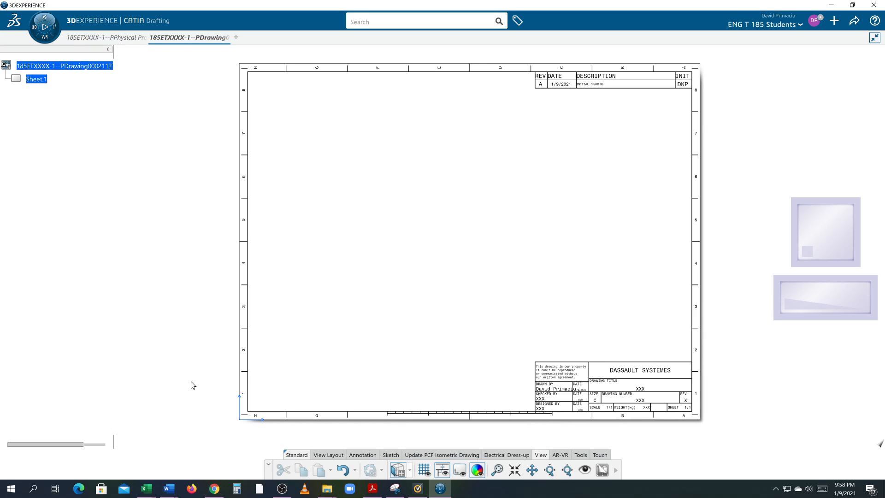
mouse_move(646, 151)
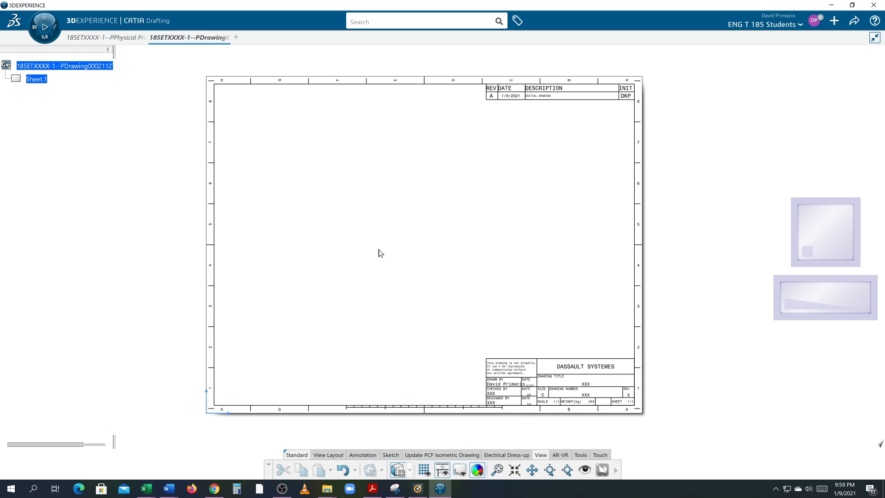
- Choose Edit Background from the Sheet.1 context menu
right_click(36, 79)
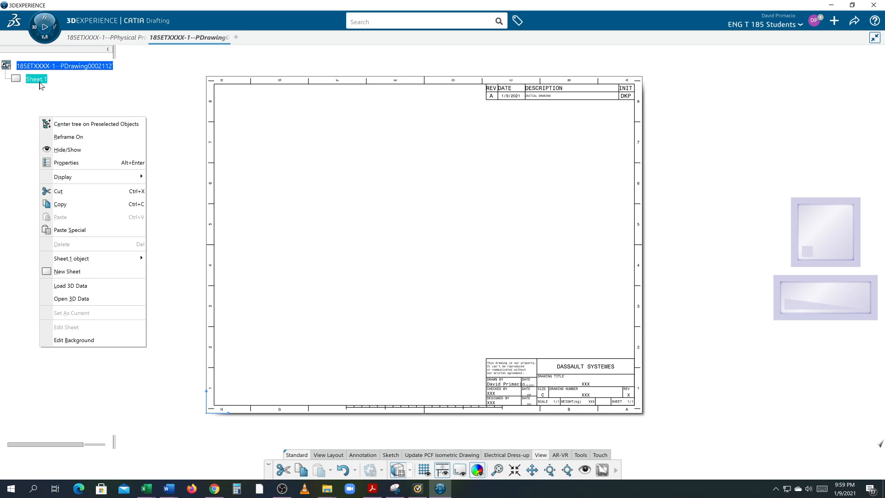
mouse_move(74, 340)
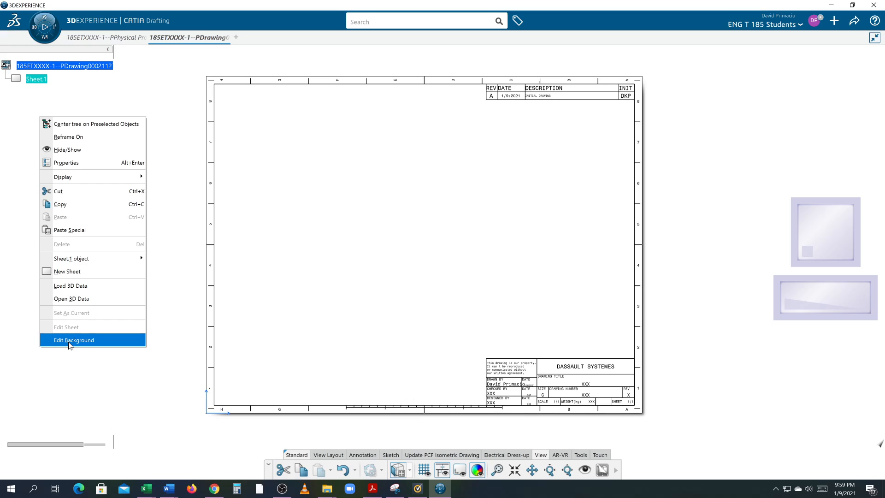
click(73, 340)
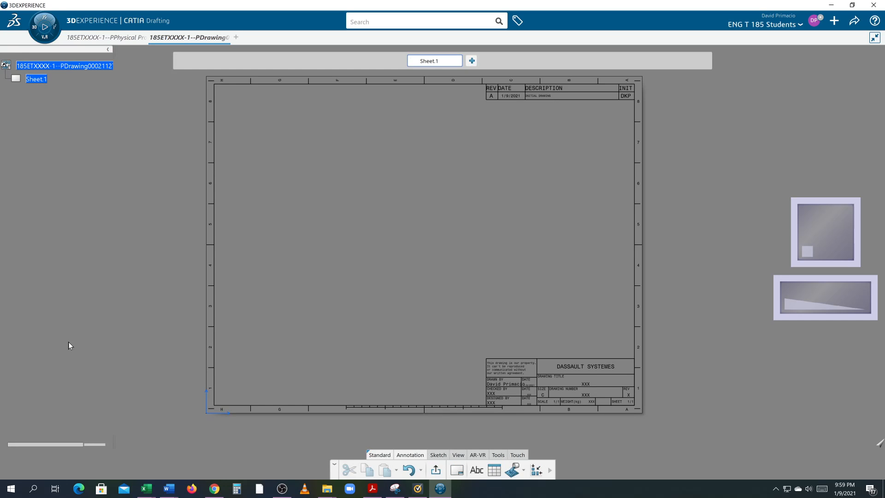
mouse_move(420, 276)
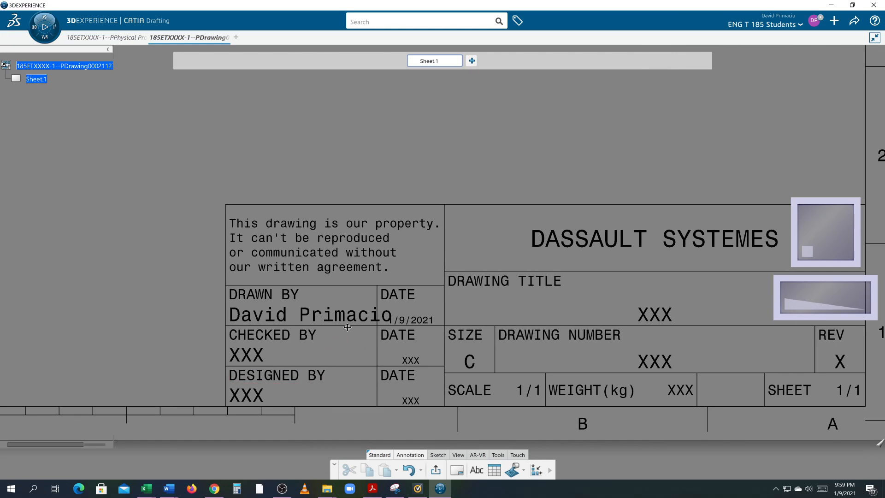
- Fill the title block names: DRAWN BY STUDENT, CHECKED BY D.P, DESIGNED BY D.PRIMA
double_click(310, 315)
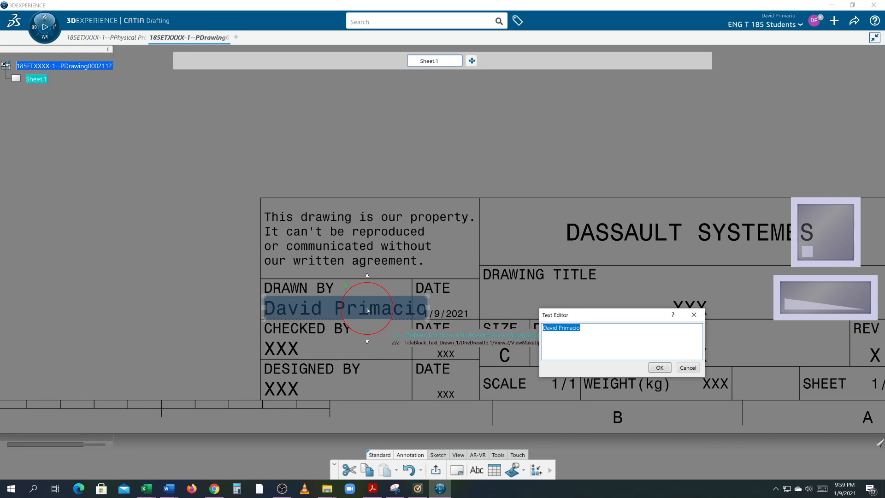
text(st)
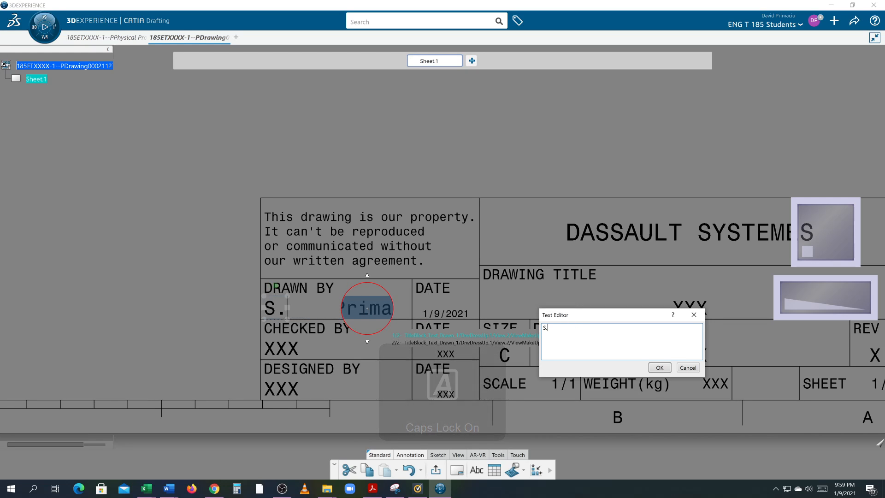
text(TUDENT)
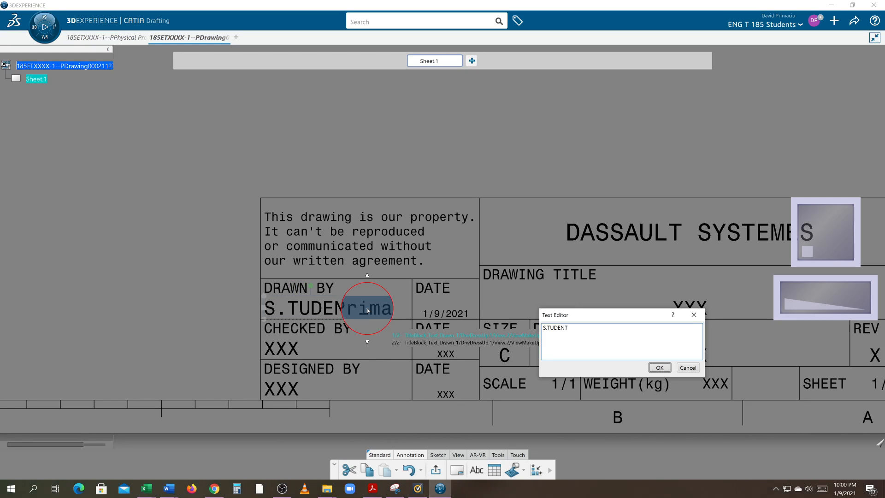
click(658, 367)
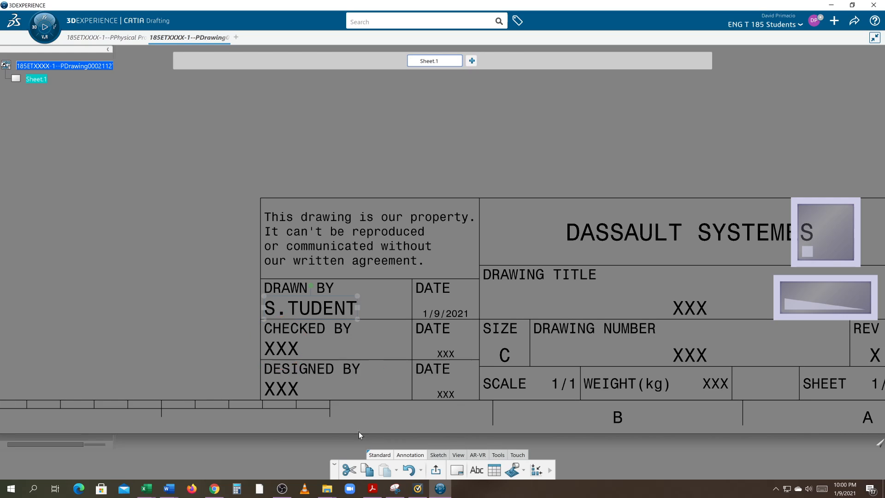
click(281, 348)
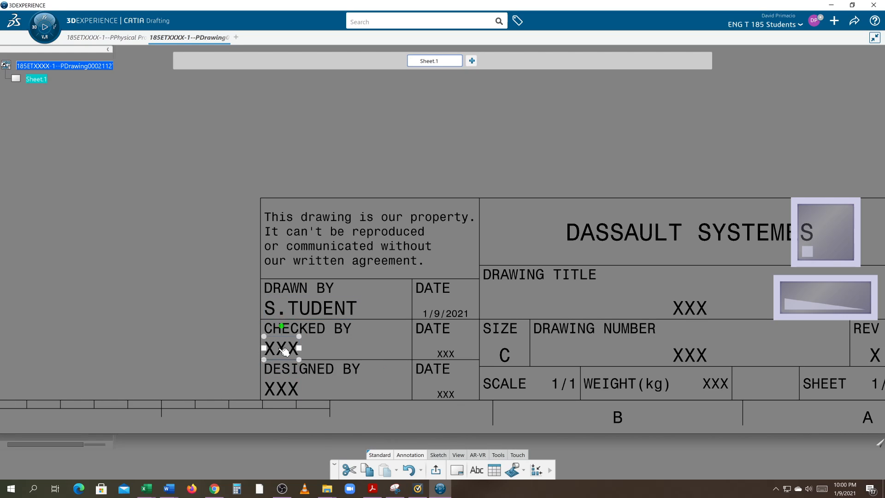
double_click(280, 348)
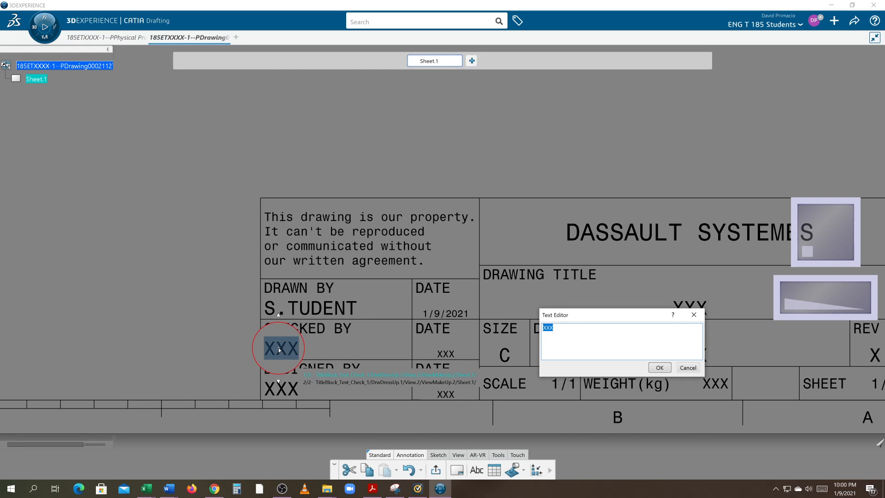
text(D)
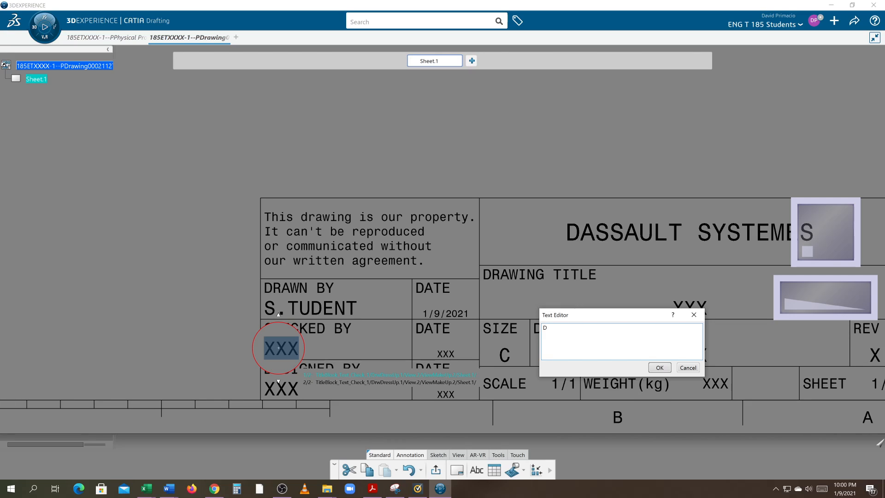
text(.PRIMACIO)
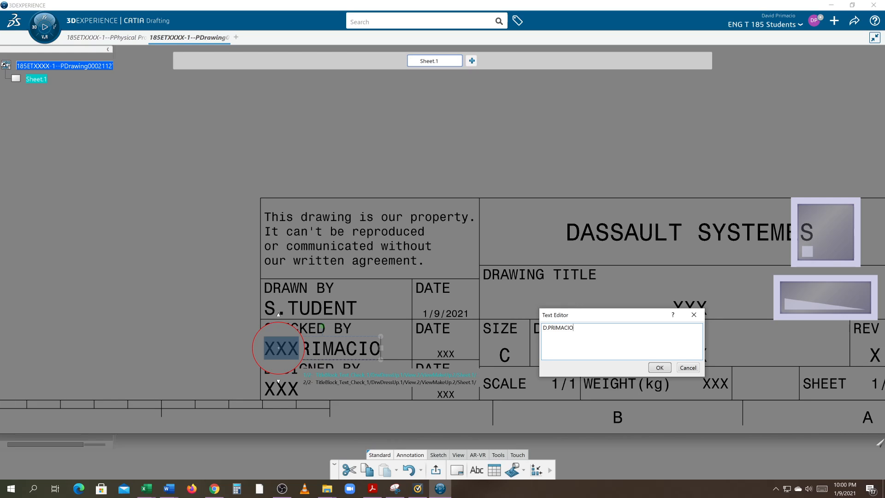
click(659, 368)
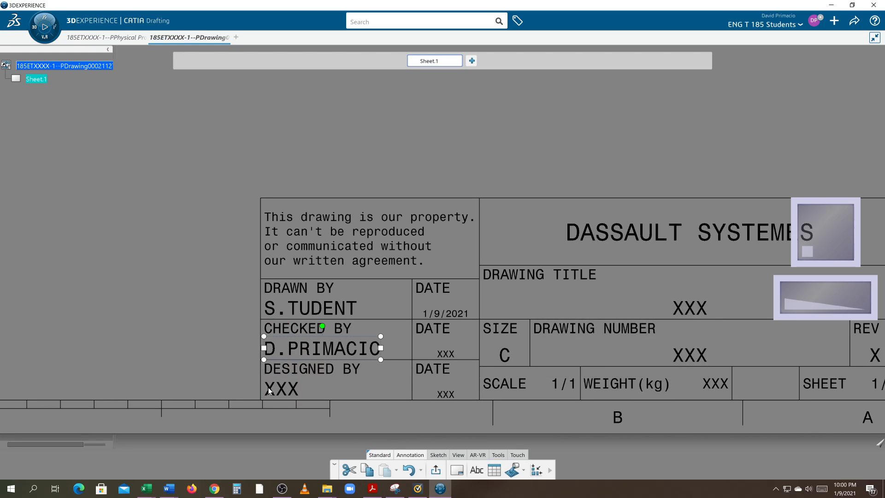
double_click(281, 389)
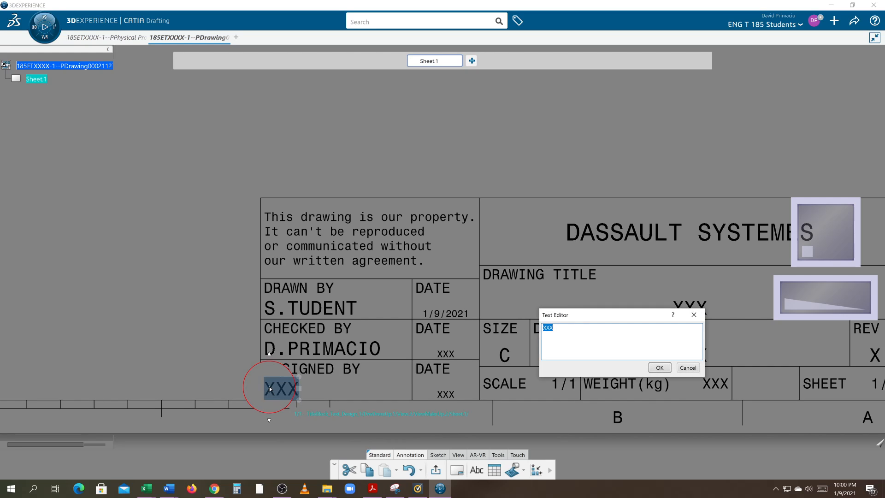
text(D.PRIMA)
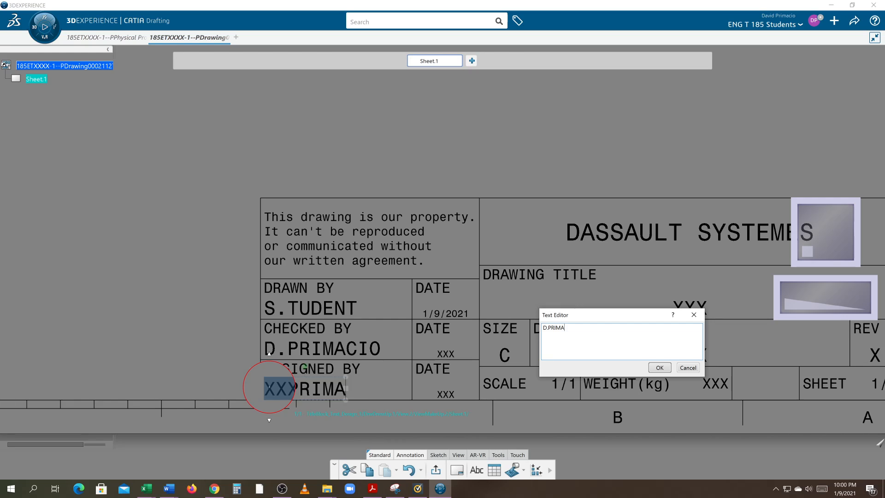
click(658, 368)
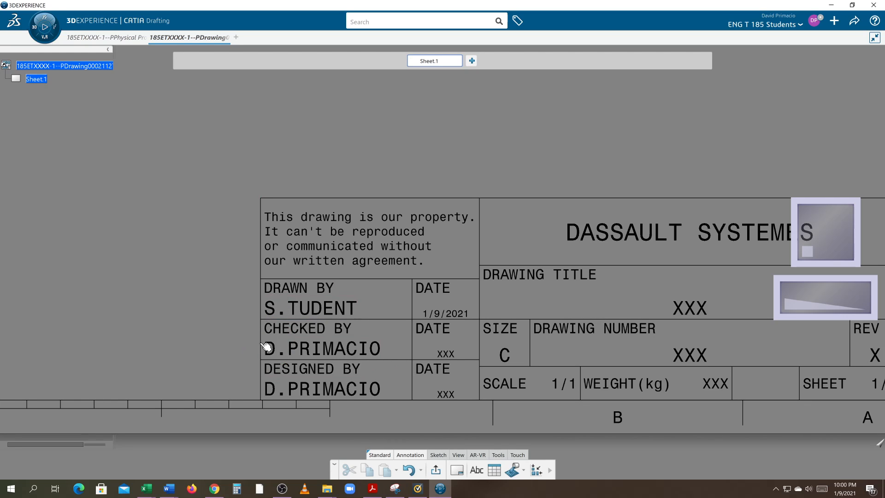
- Fill the CHECKED BY date and set the DESIGNED BY date to 1/9/2021
double_click(446, 312)
text(1/9/2021)
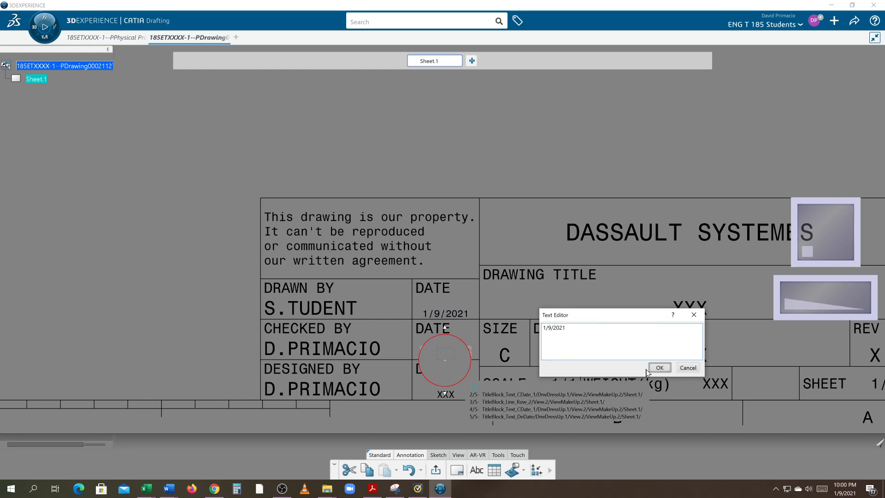
click(659, 367)
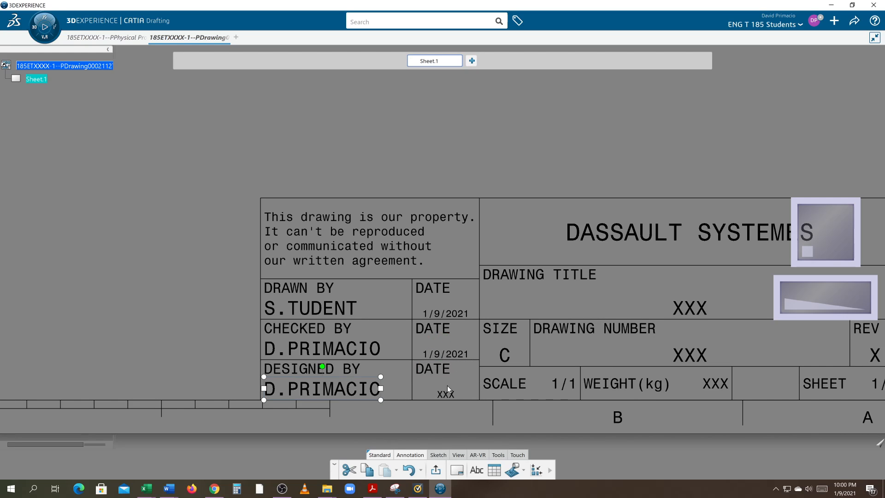
double_click(446, 393)
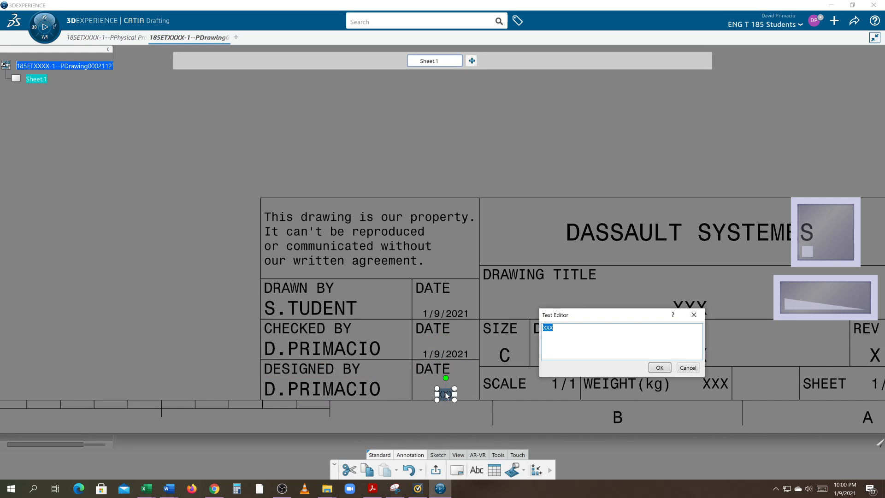
text(1/9/2021)
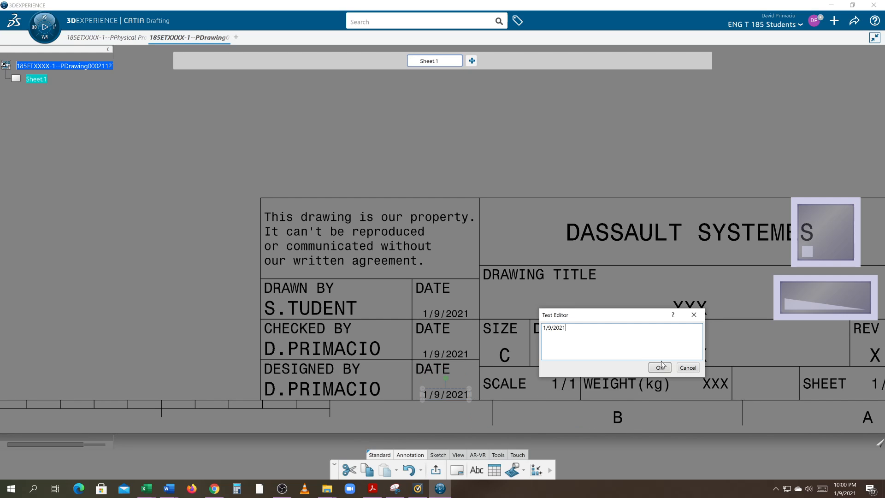
click(660, 368)
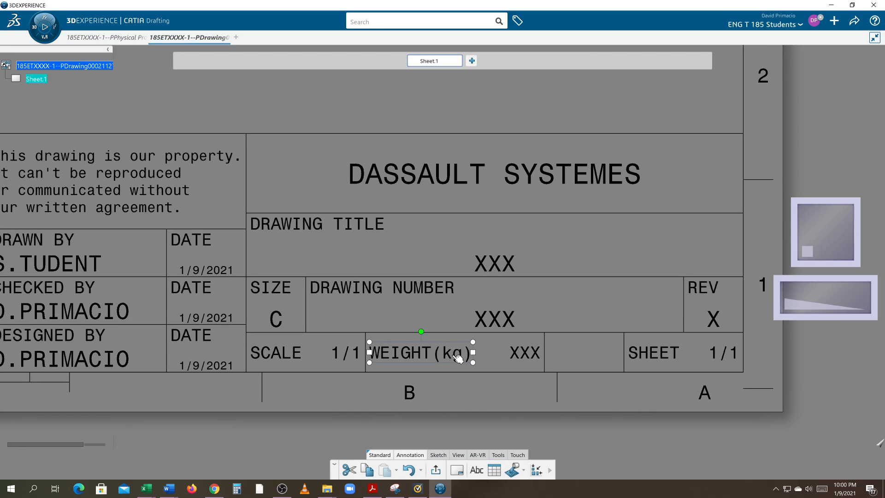
- Change the weight label to WEIGHT(LB) and enter the weight value .1234
double_click(420, 352)
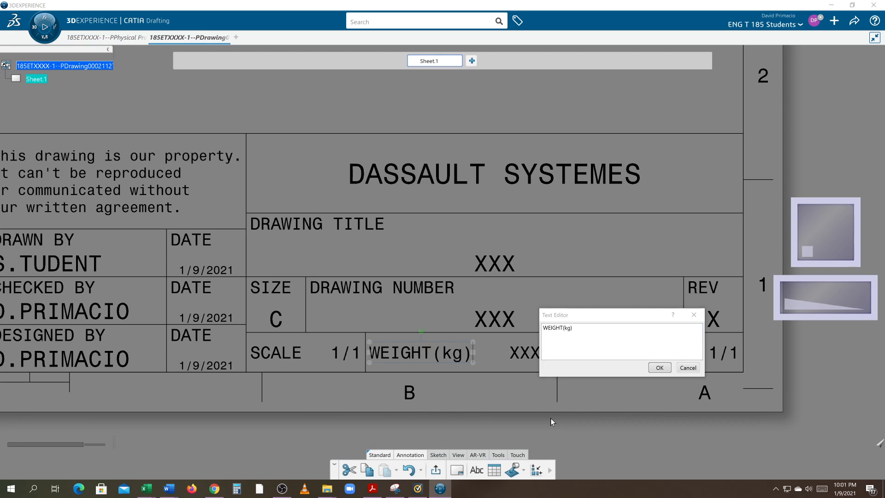
text(L)
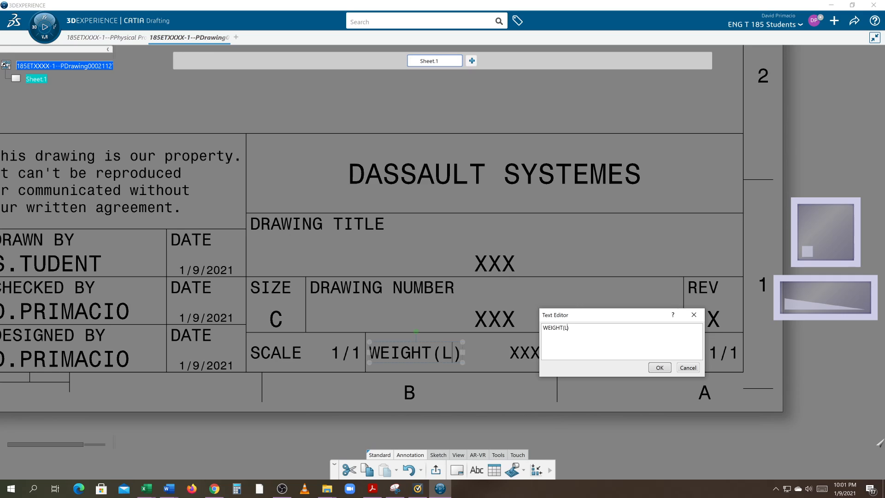
text(B)
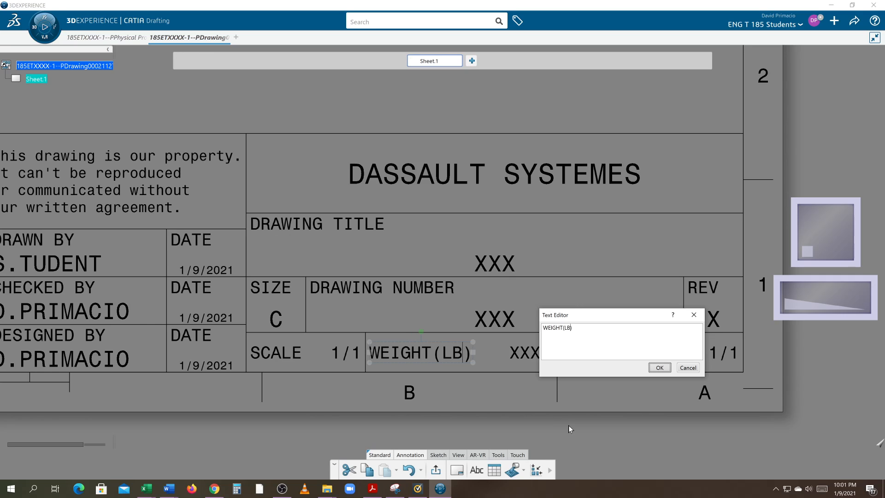
click(658, 367)
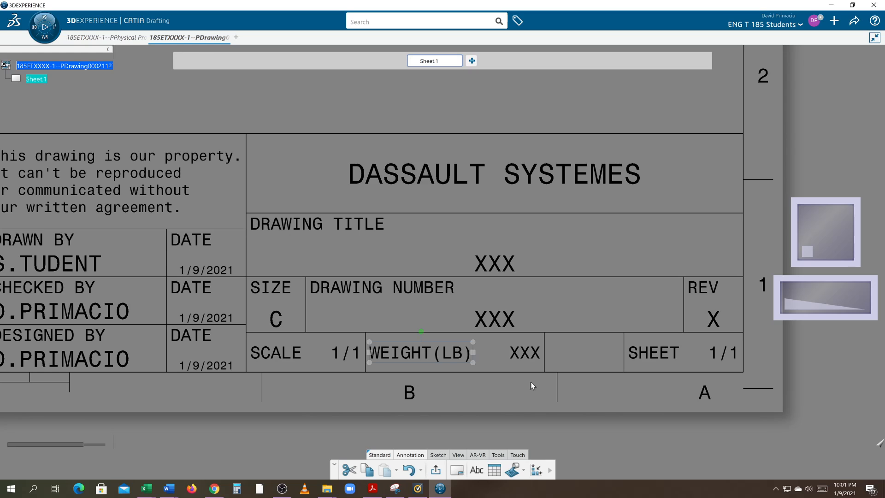
click(521, 352)
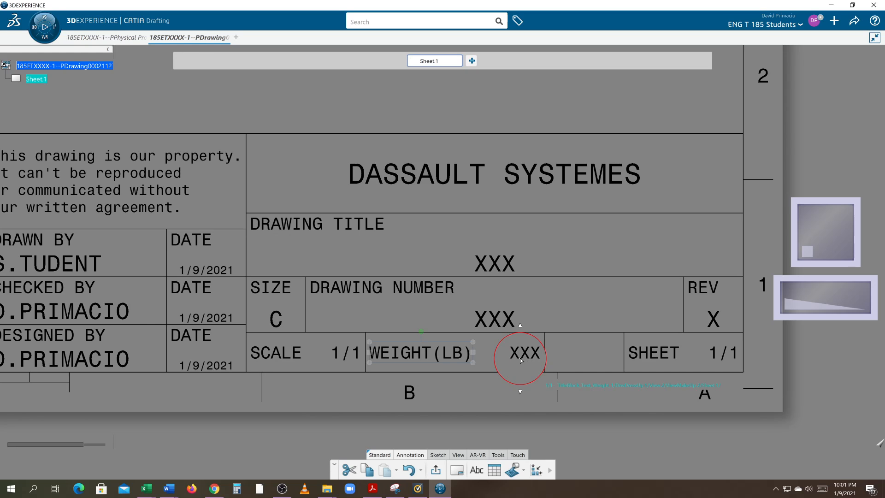
double_click(521, 352)
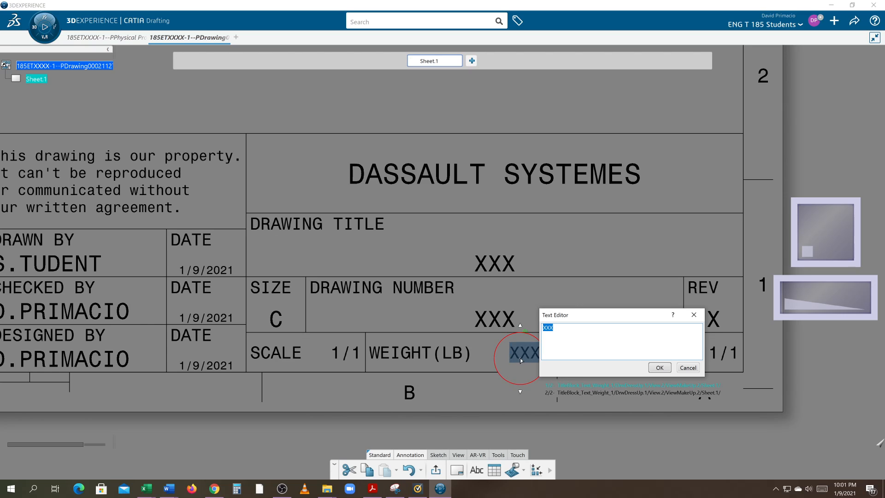
key(Delete)
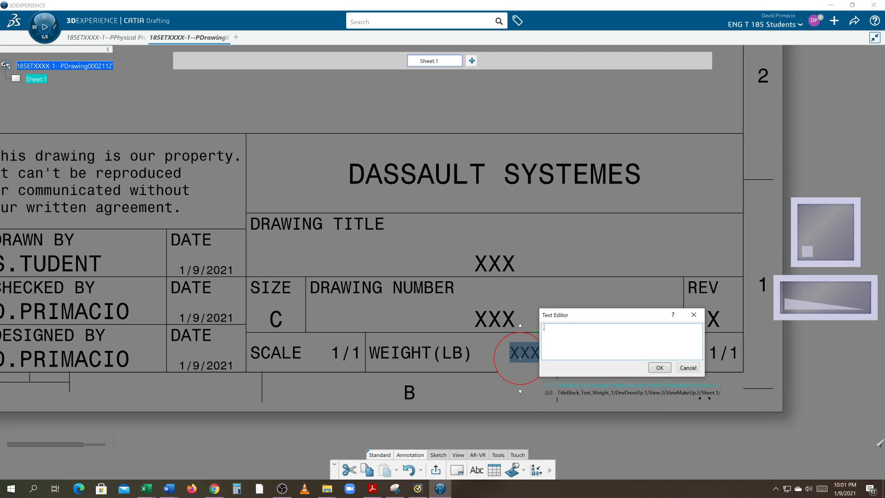
click(658, 368)
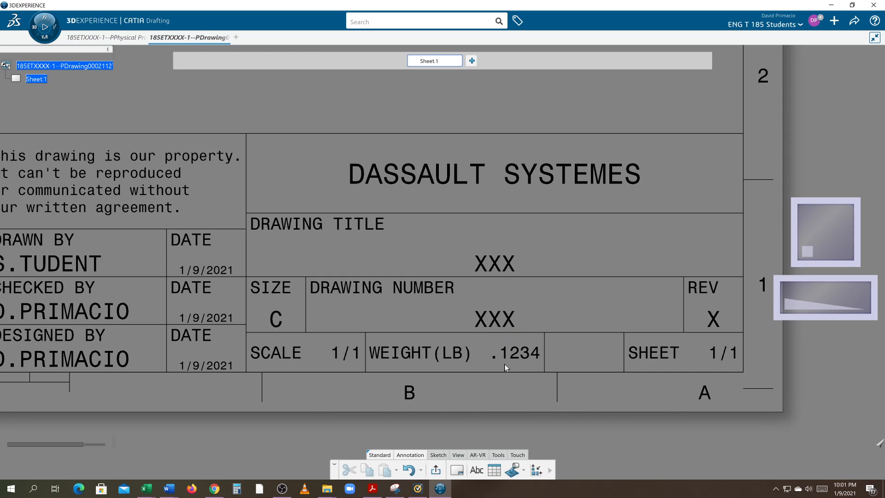
mouse_move(518, 368)
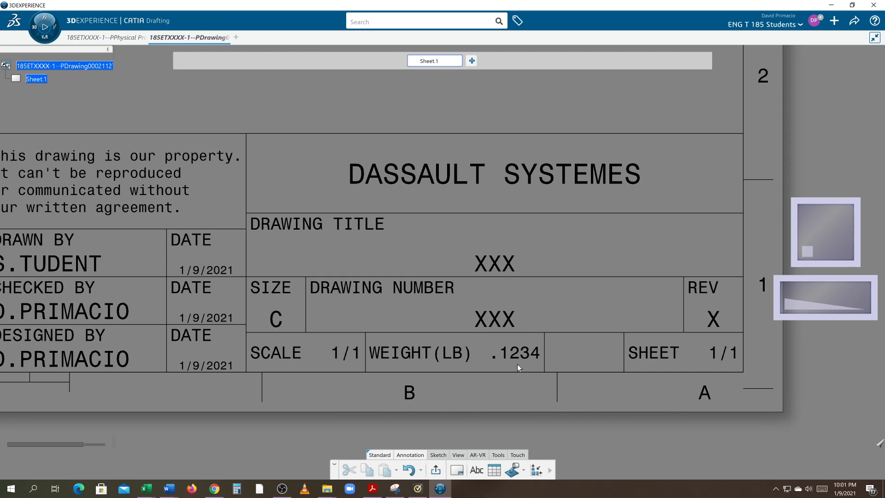
click(513, 353)
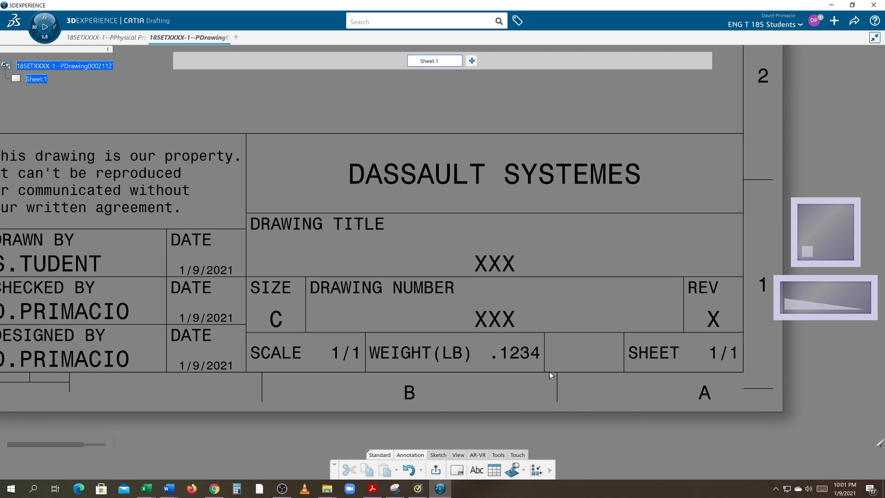
mouse_move(568, 379)
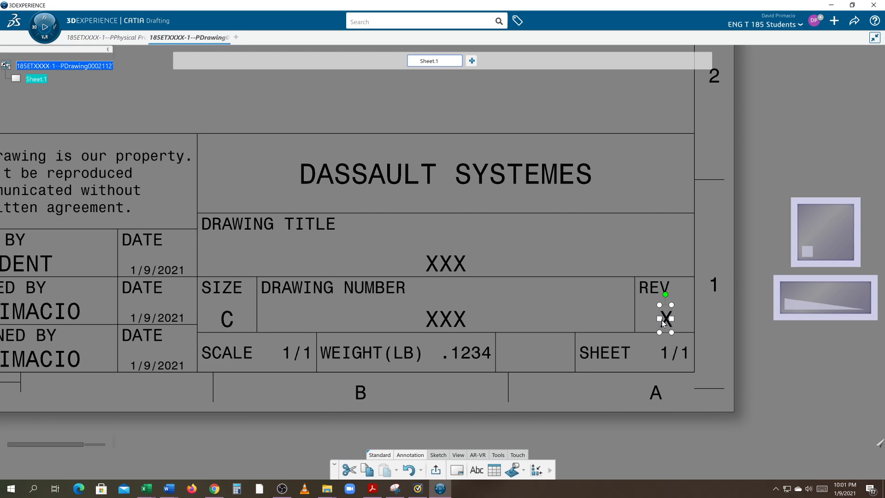
- Replace the title block revision X with a dash
double_click(665, 319)
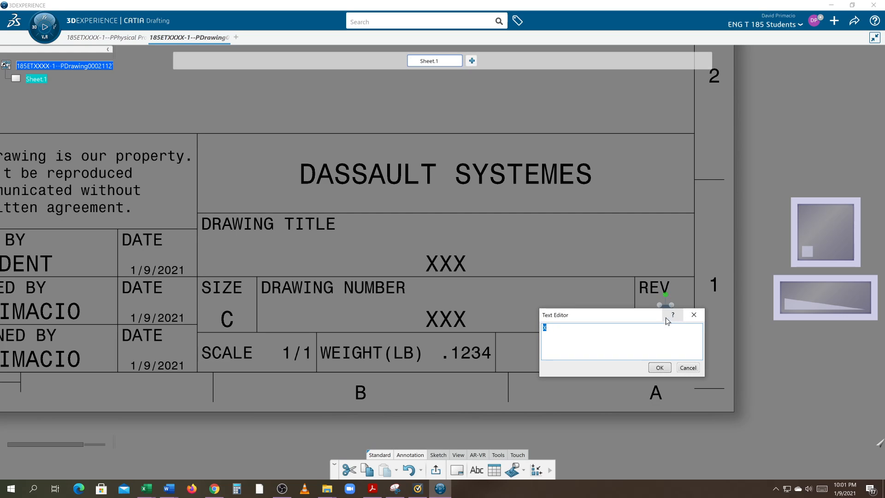
click(659, 367)
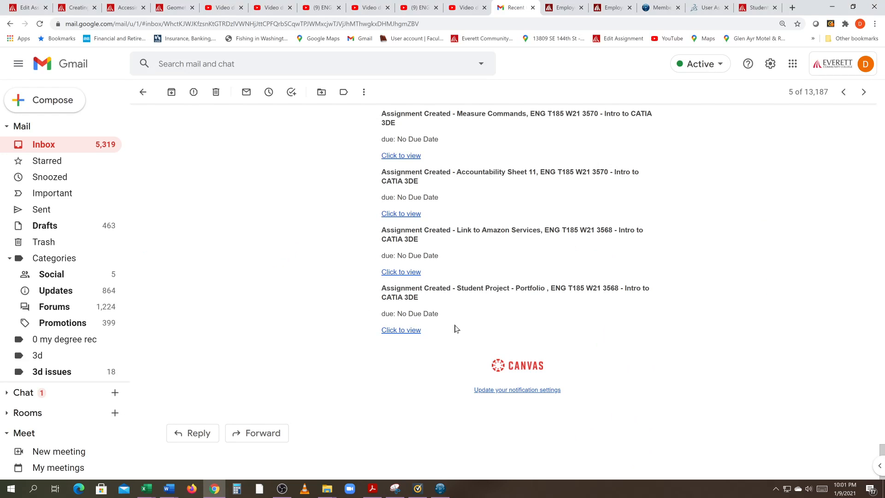
- Grab drawing number 185TXXXX-1--D from the Canvas assignment specs
click(25, 8)
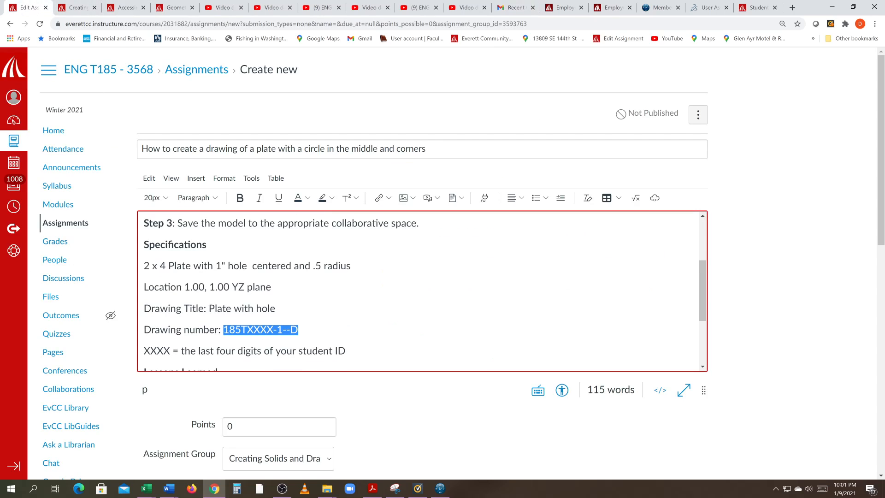
right_click(261, 330)
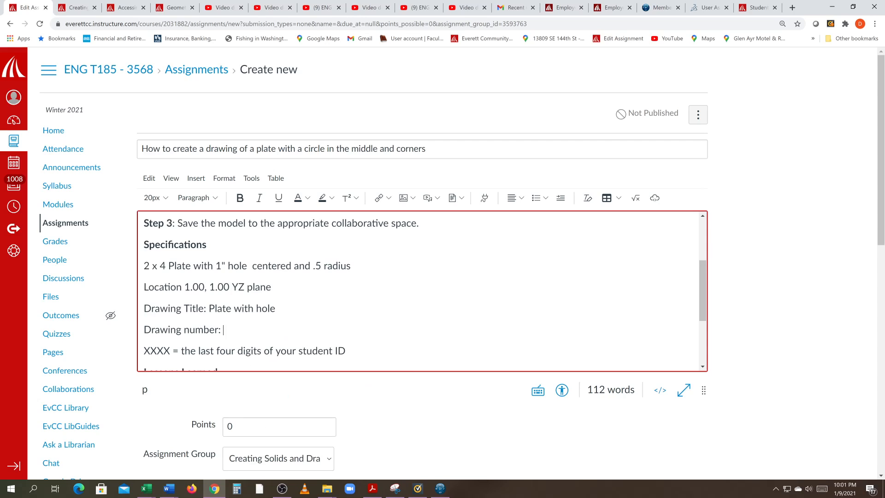
text(185TXXXX-1--D)
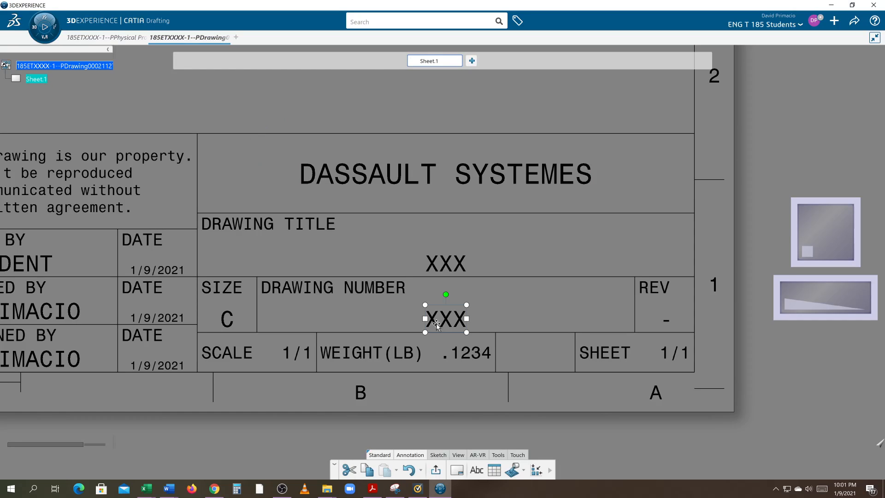
- Change the DRAWING NUMBER XXX placeholder to 185TXXXX-1--D
double_click(446, 319)
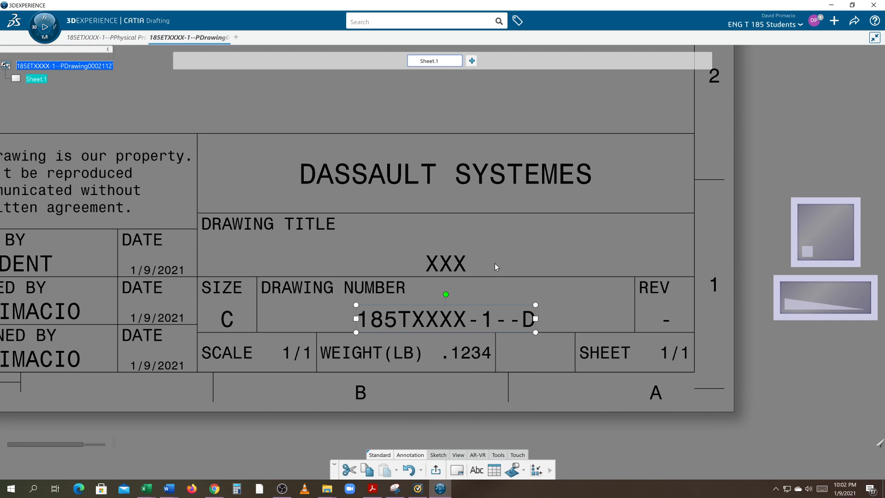
click(446, 262)
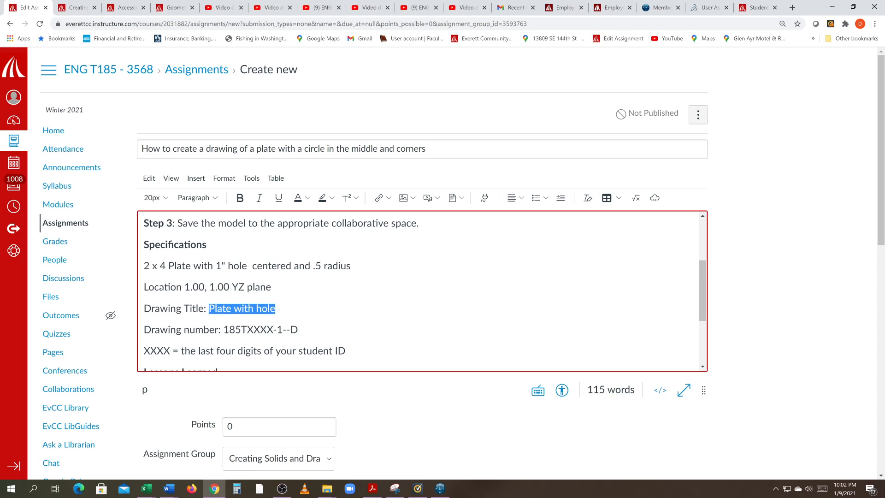
- Copy 'Plate with hole' from the Canvas assignment specs
right_click(242, 309)
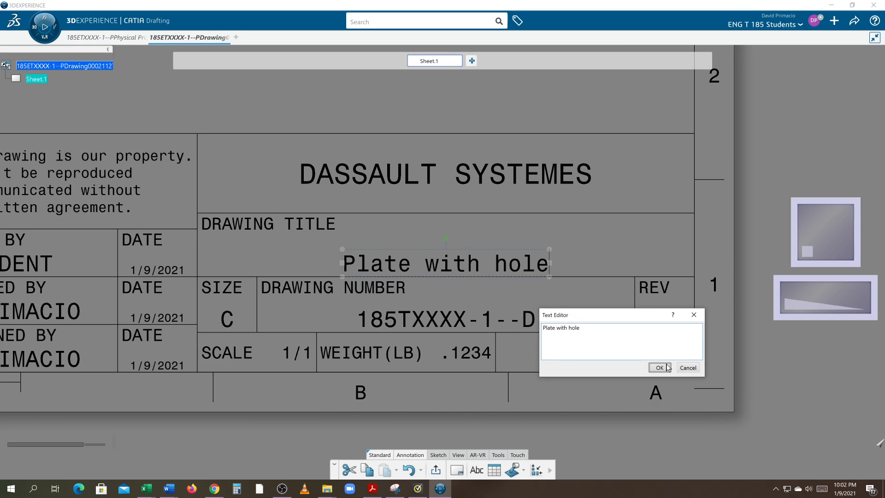
- Enter the drawing title, then retype it in capitals as PLATE WITH HOLE
click(659, 368)
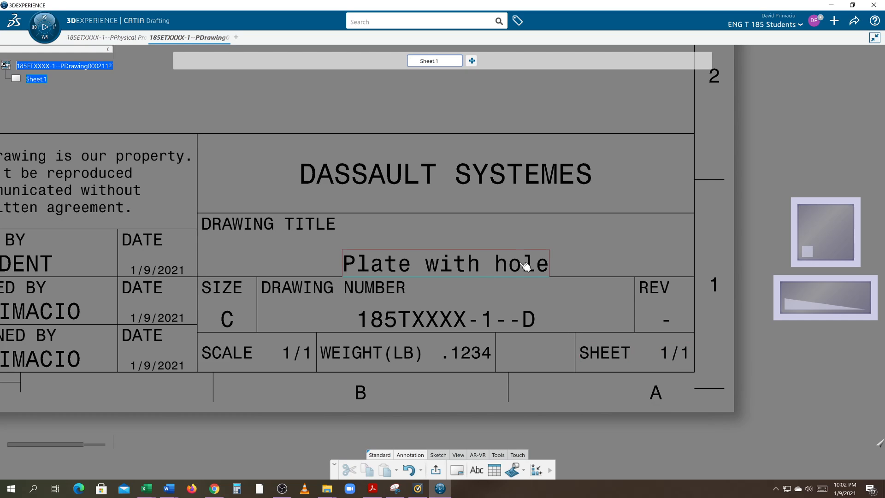
double_click(445, 263)
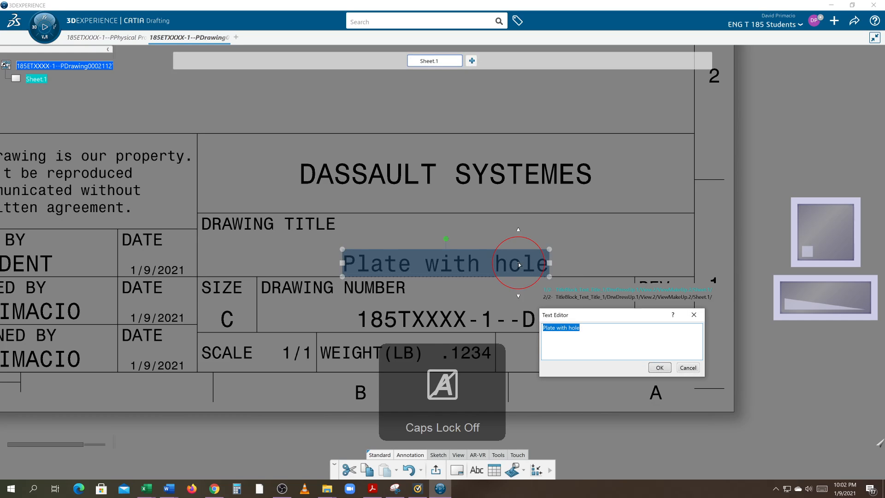
text(pla)
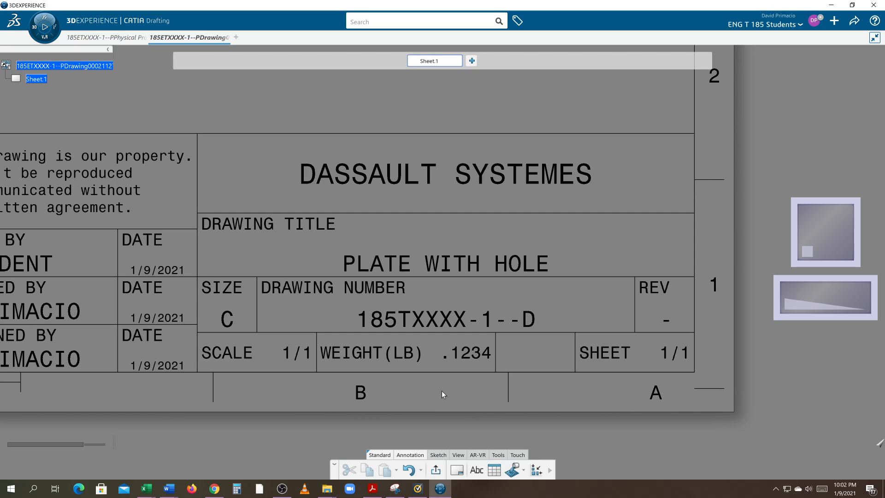
mouse_move(467, 390)
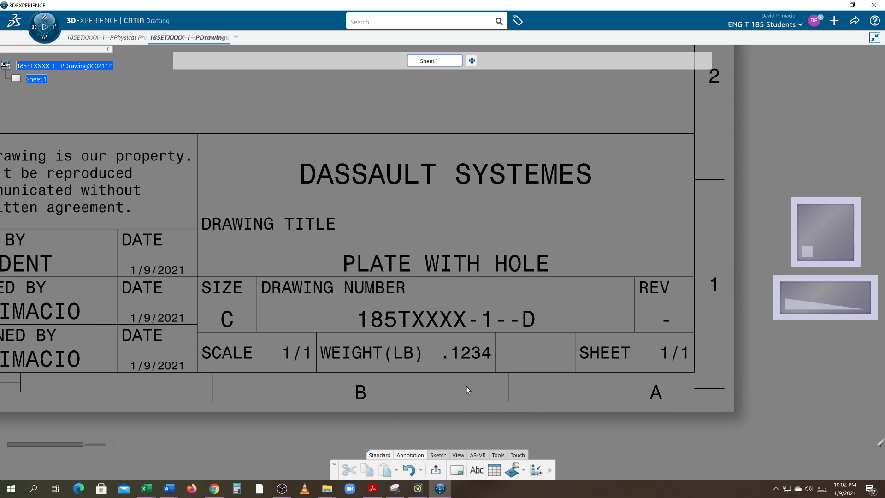
mouse_move(425, 380)
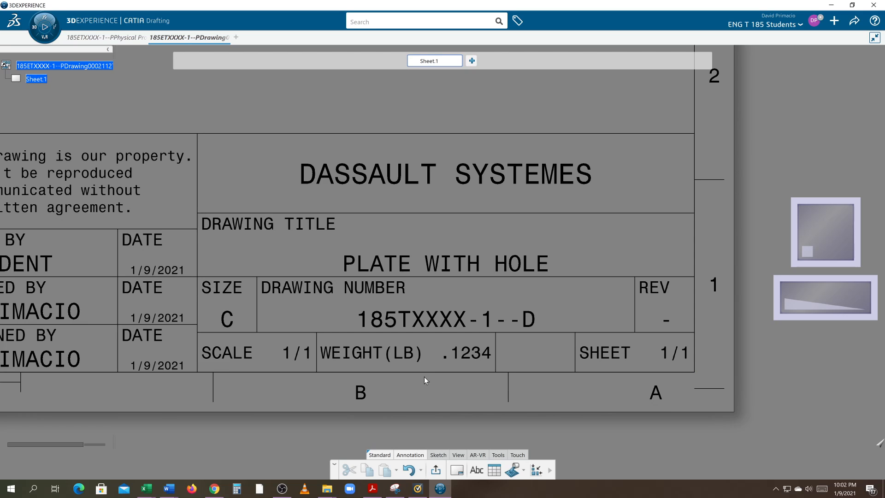
click(226, 352)
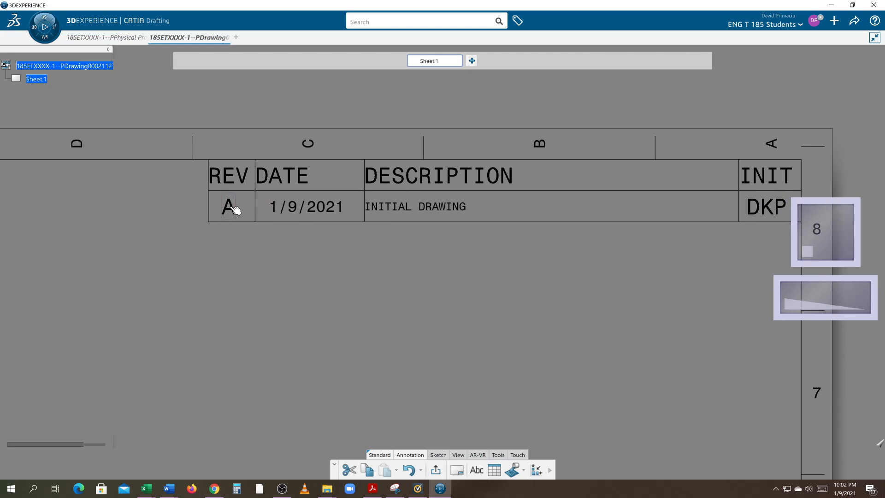
- Replace revision block entry A under REV with a dash
double_click(229, 206)
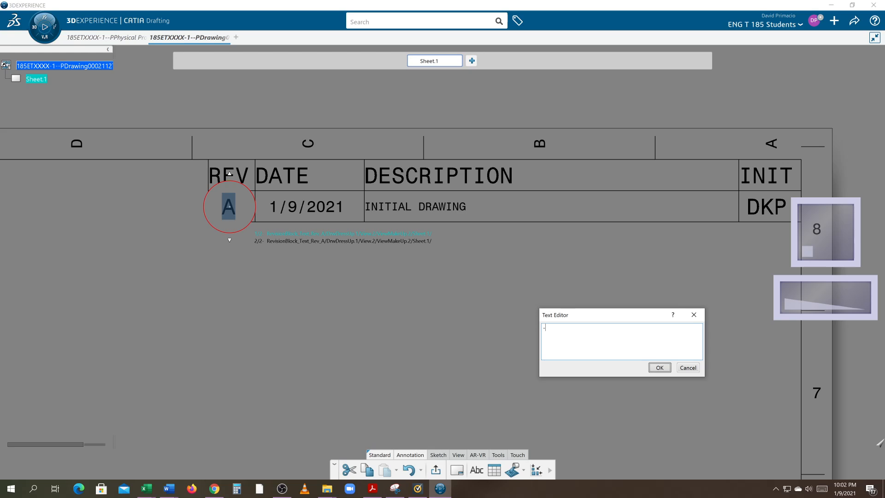
click(658, 368)
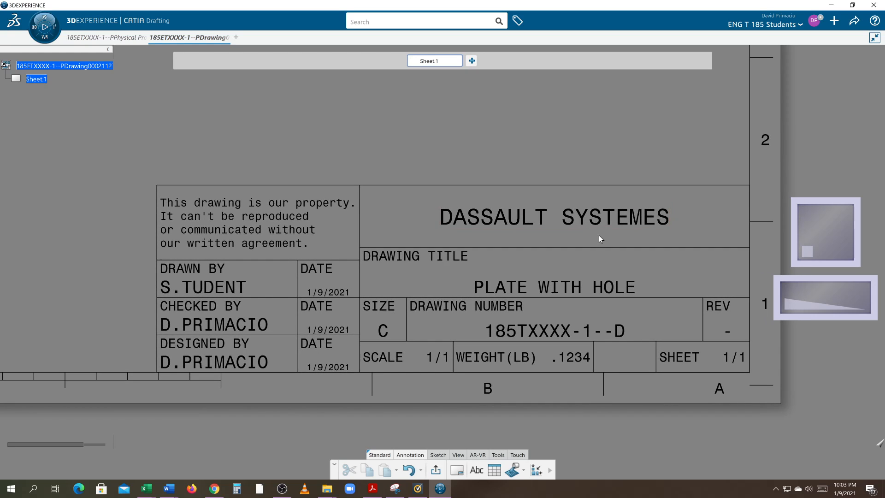
mouse_move(435, 470)
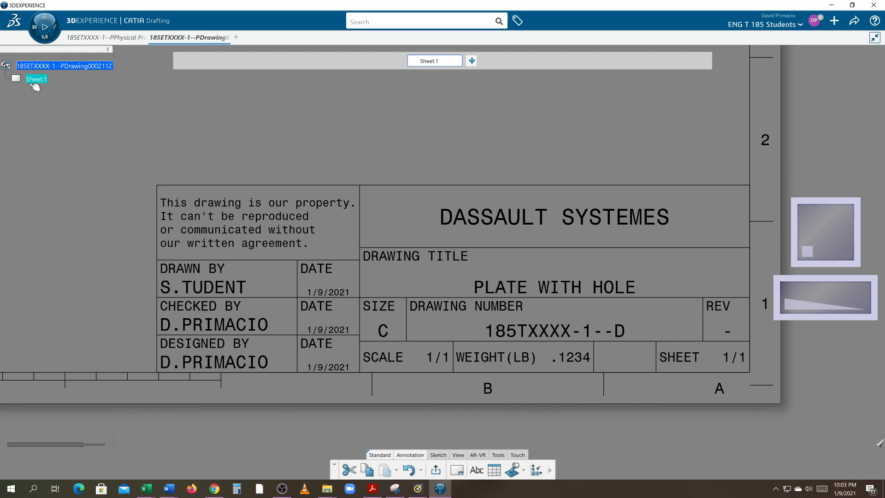
- Choose Edit Sheet on Sheet.1 to end background editing
right_click(36, 79)
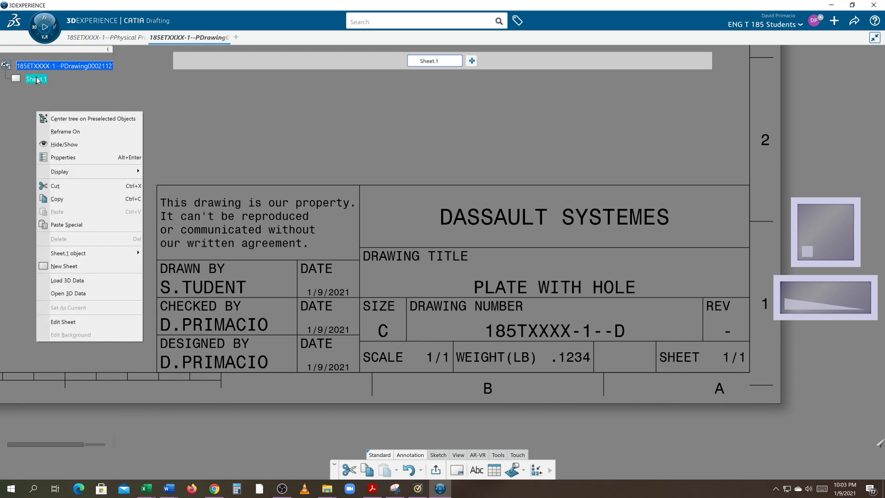
mouse_move(63, 322)
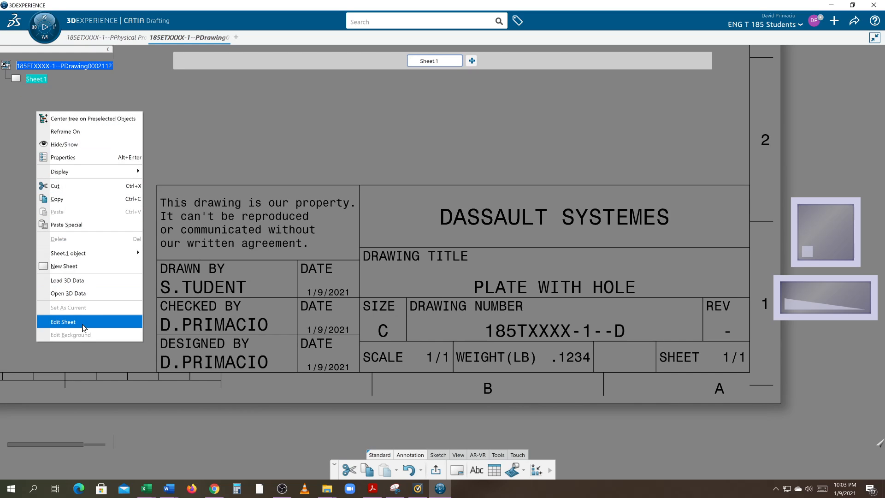
click(63, 322)
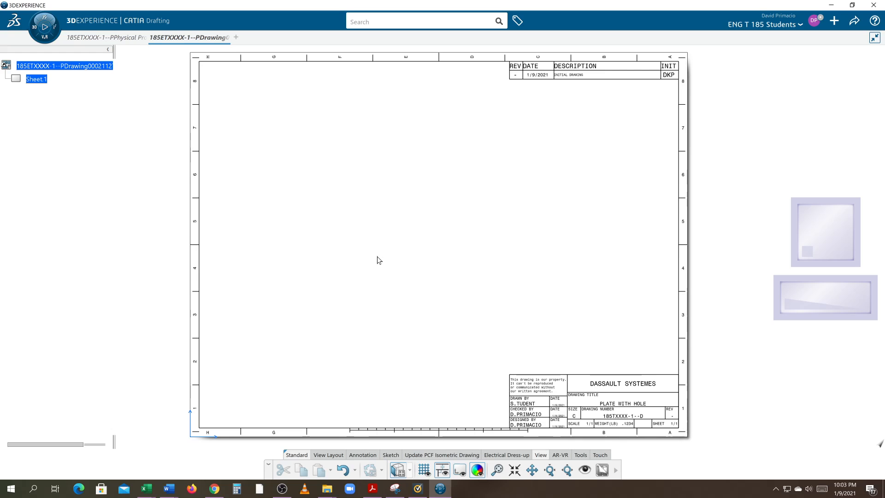
mouse_move(597, 184)
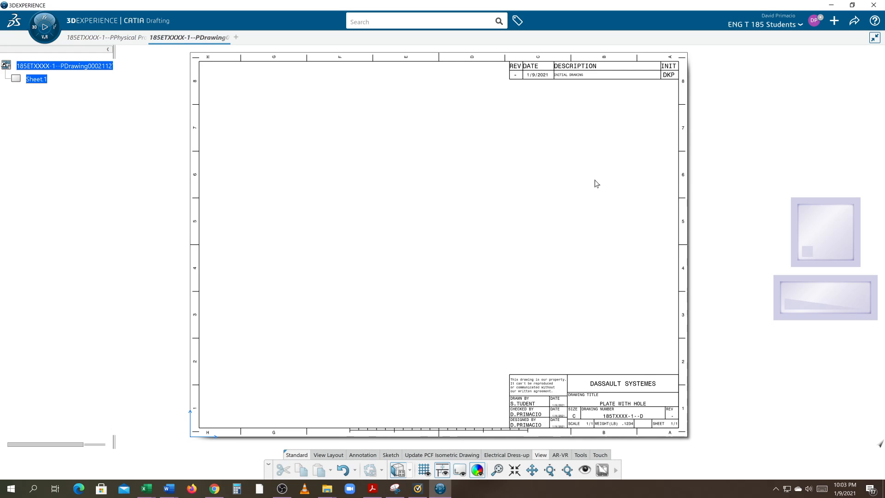